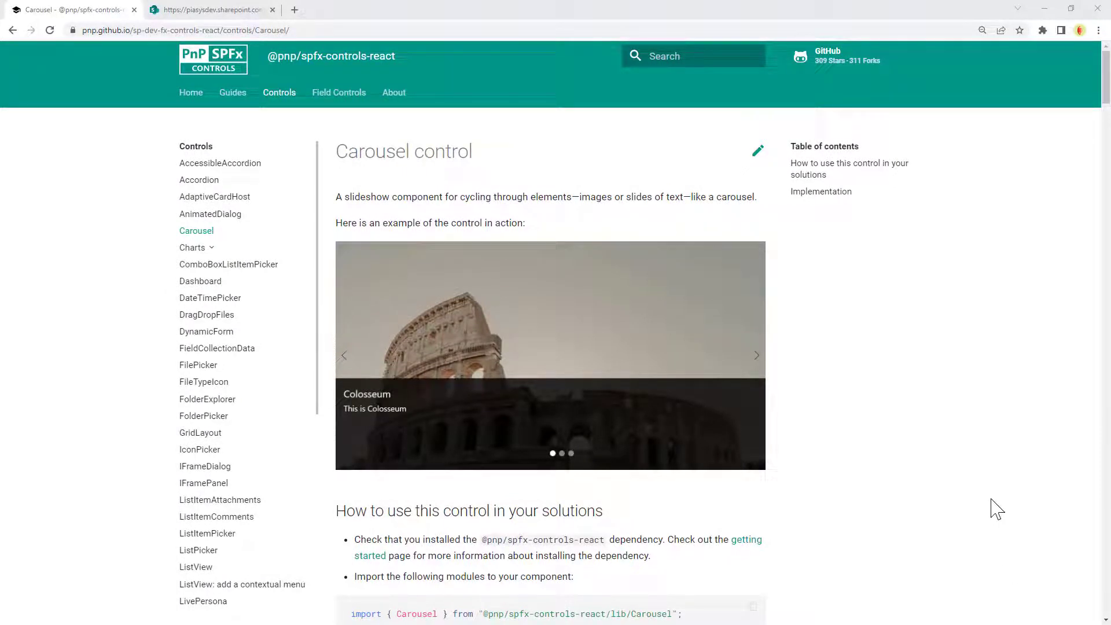
mouse_move(612, 422)
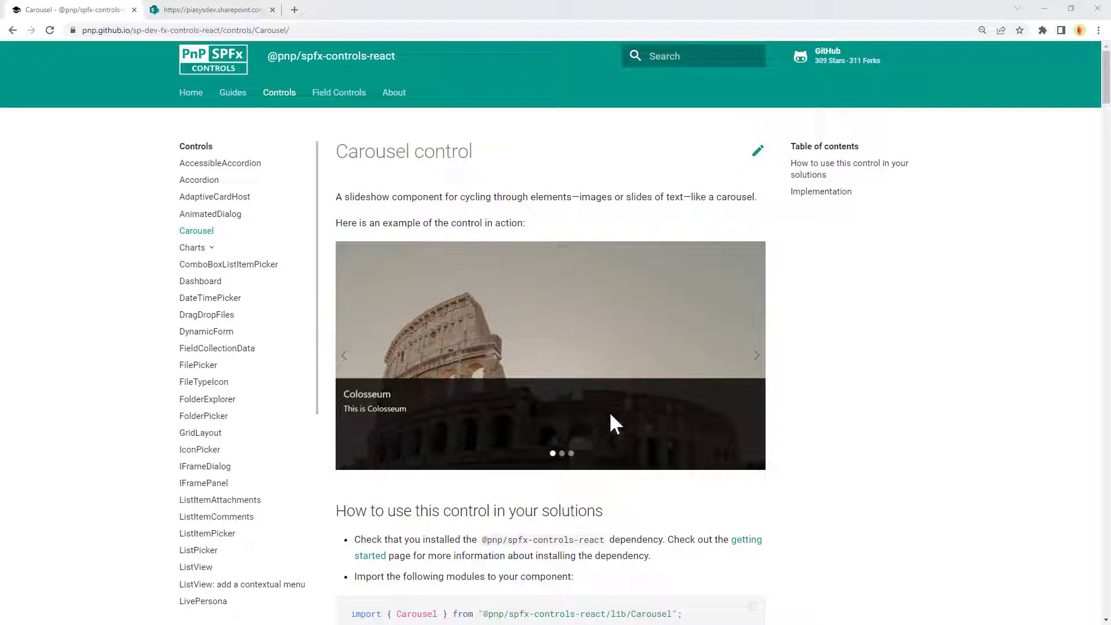
mouse_move(614, 449)
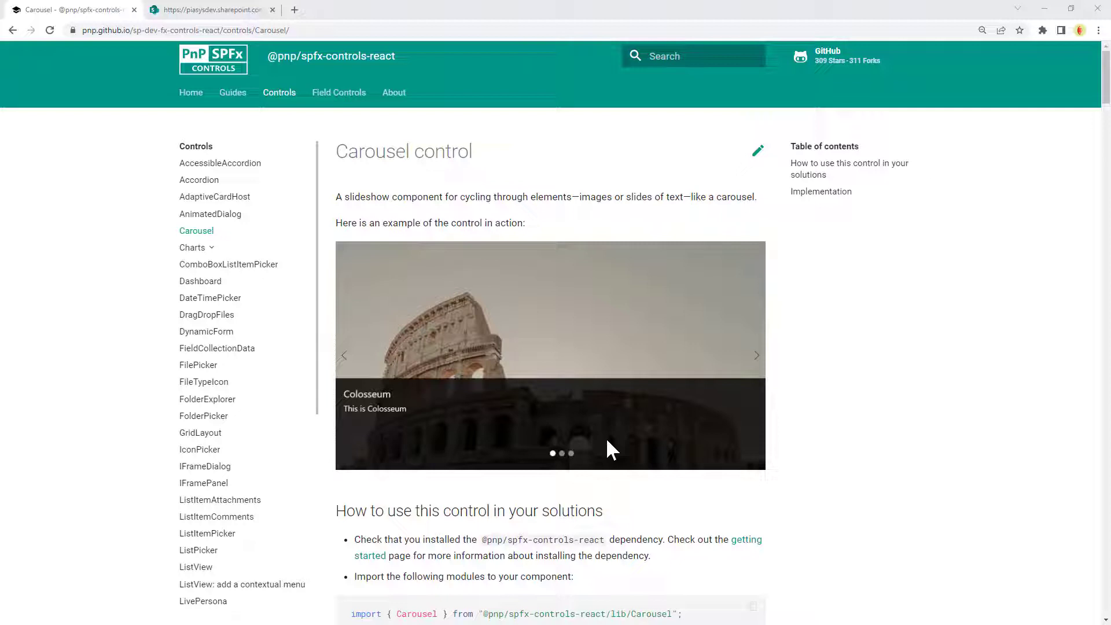
- Cycle the carousel through the 812 GTS and back to the 458 Italia slide
left_click(209, 10)
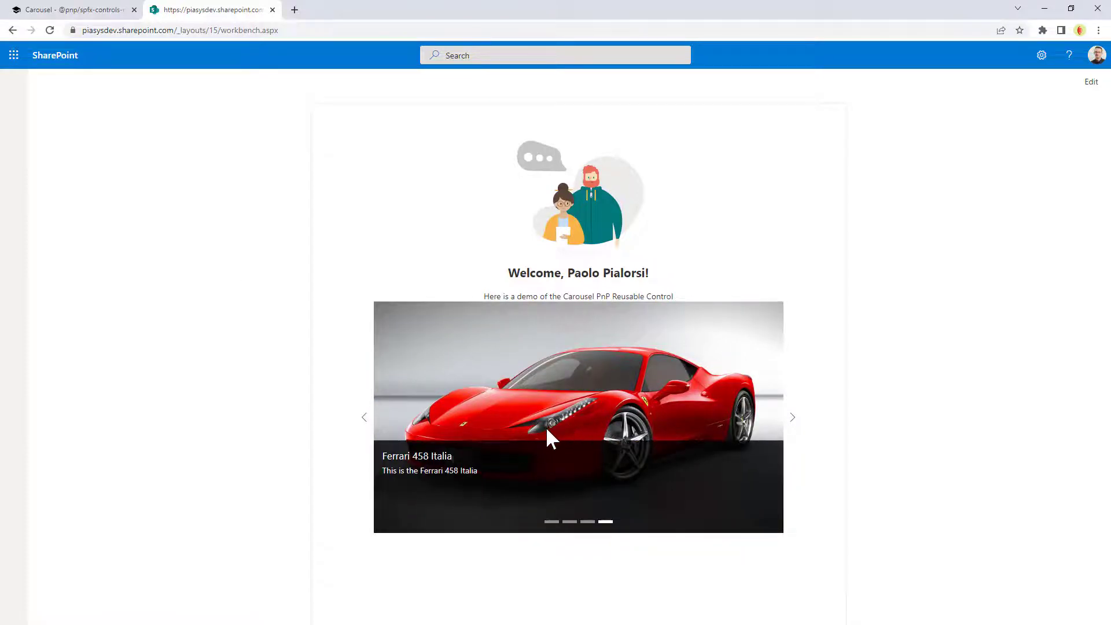
mouse_move(586, 461)
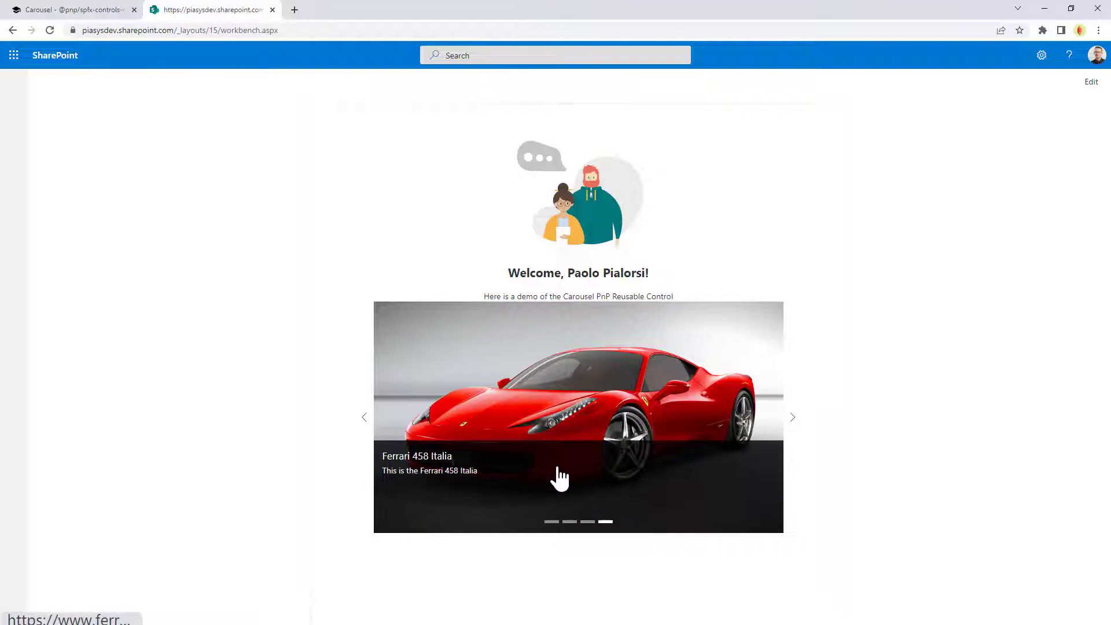
mouse_move(793, 215)
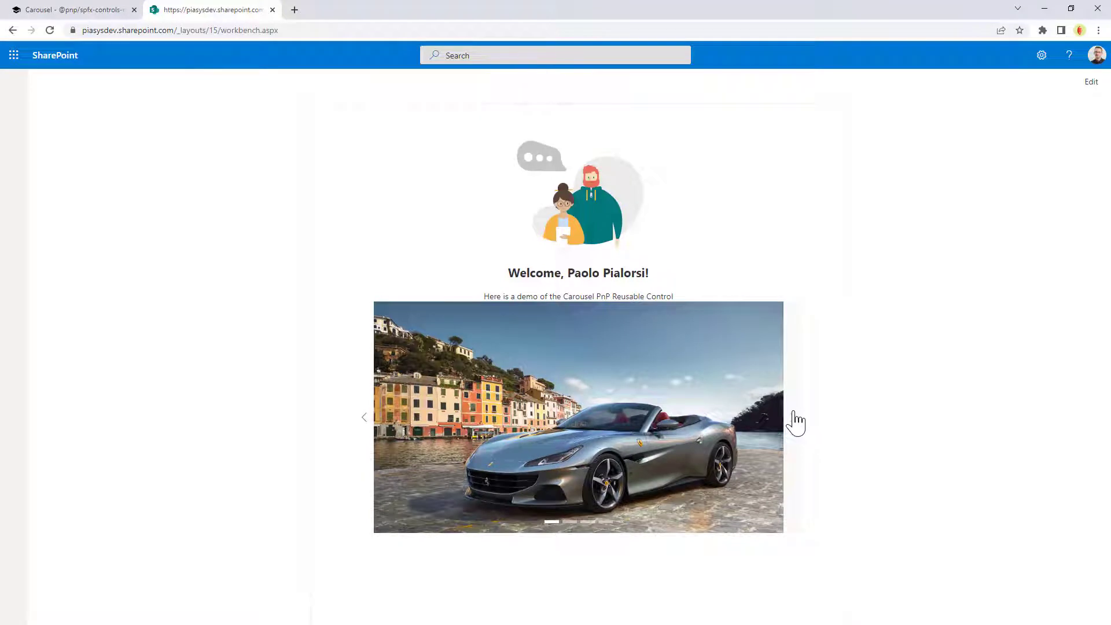
right_click(750, 425)
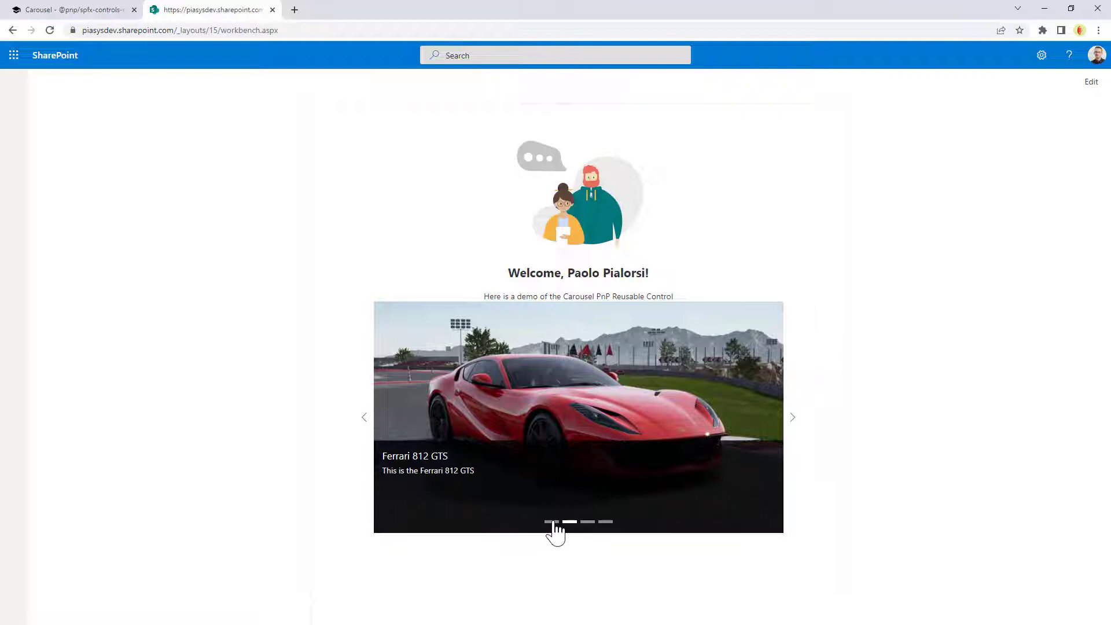
left_click(607, 521)
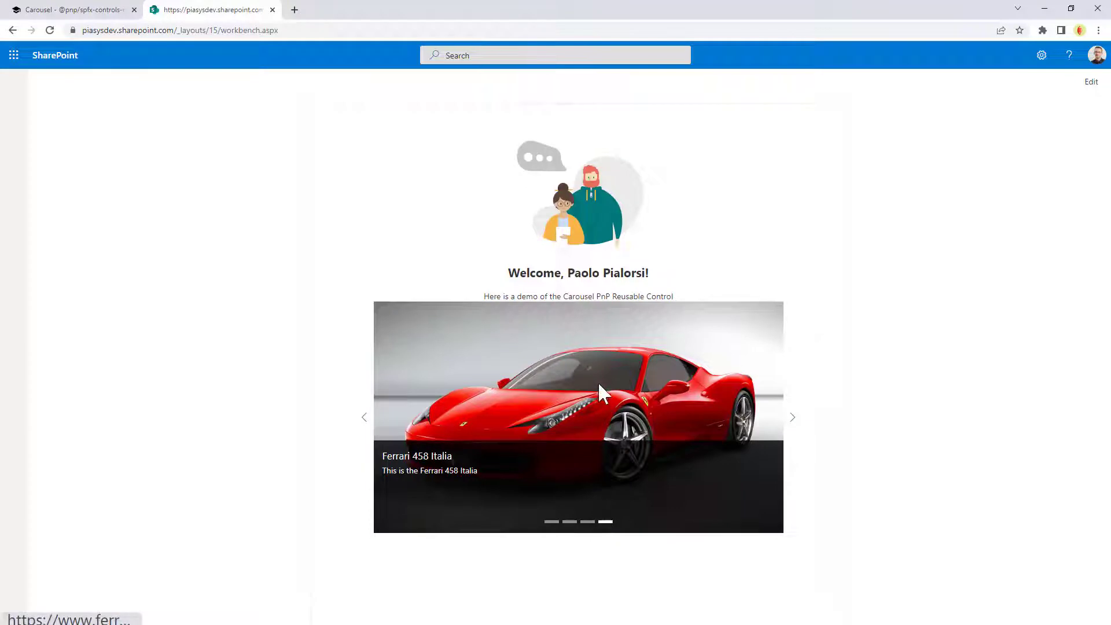
mouse_move(593, 379)
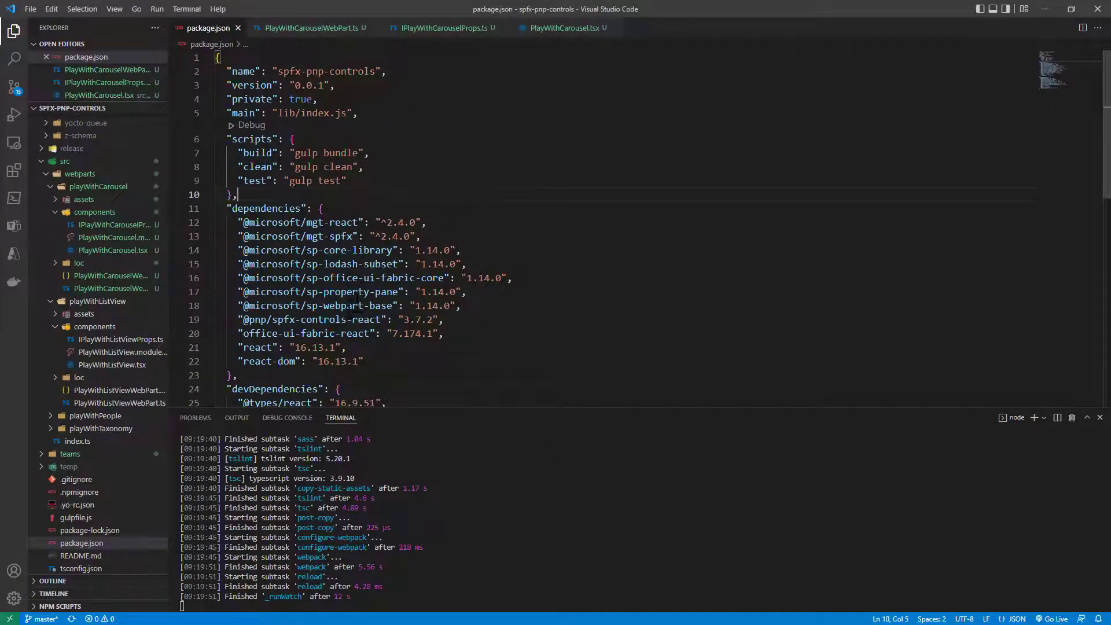
left_click_drag(238, 320, 307, 320)
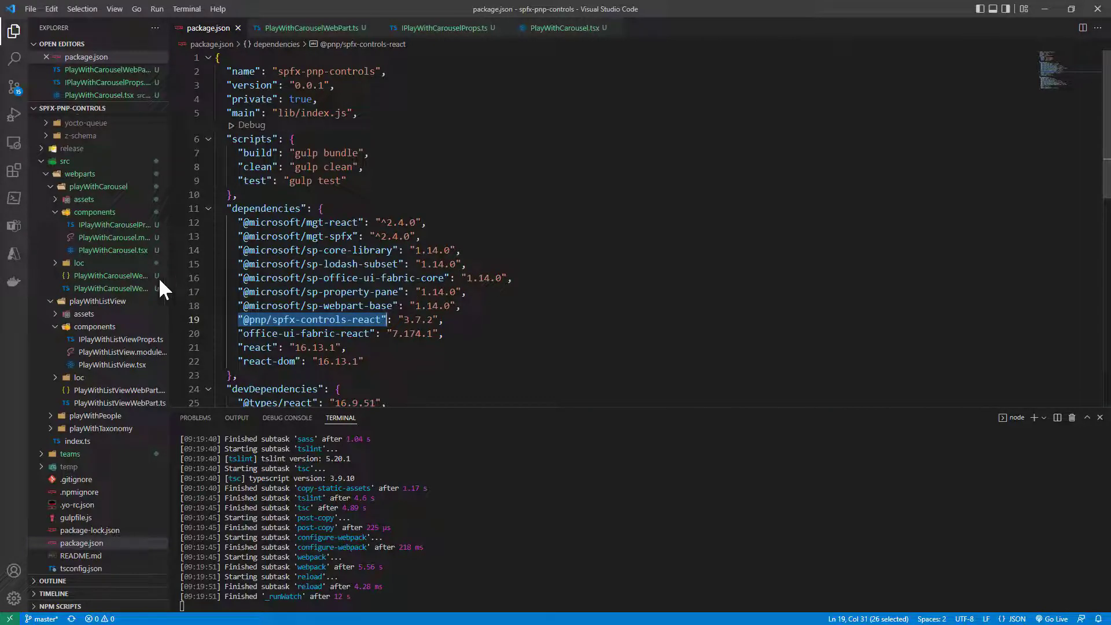
left_click(110, 288)
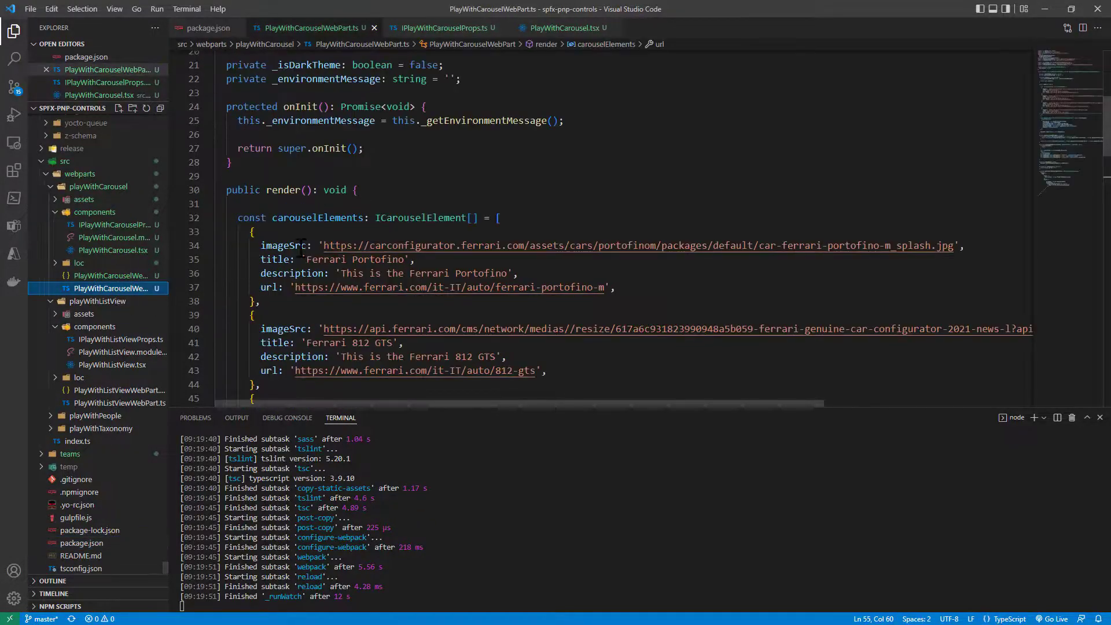
- Select the ICarouselElement[] type in render, then show IPlayWithCarouselProps.ts
scroll("down", 3)
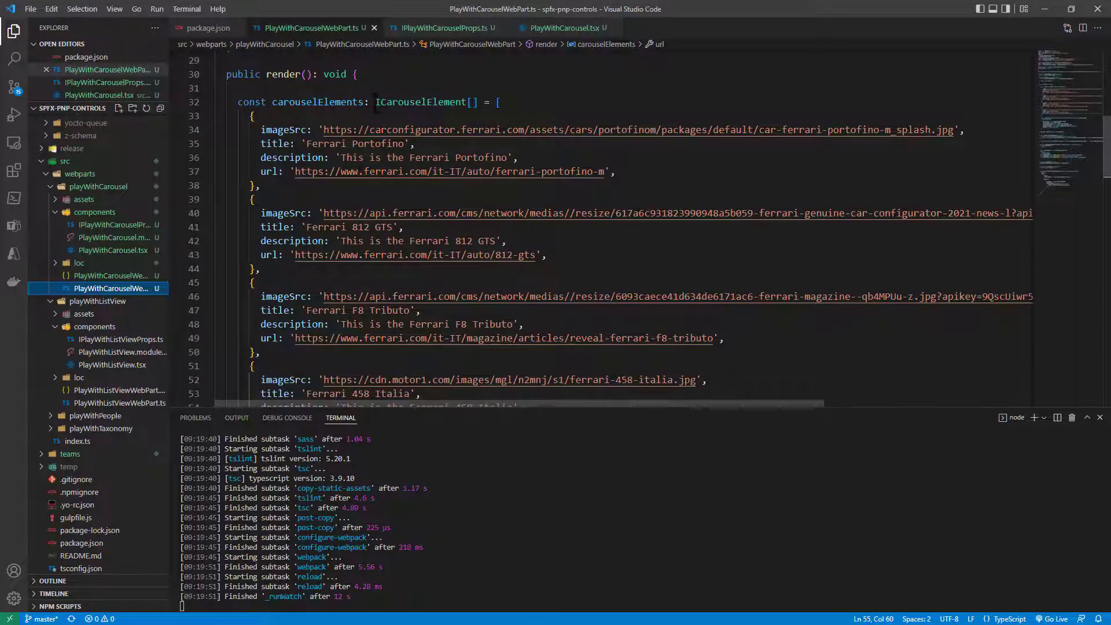
left_click_drag(375, 102, 500, 102)
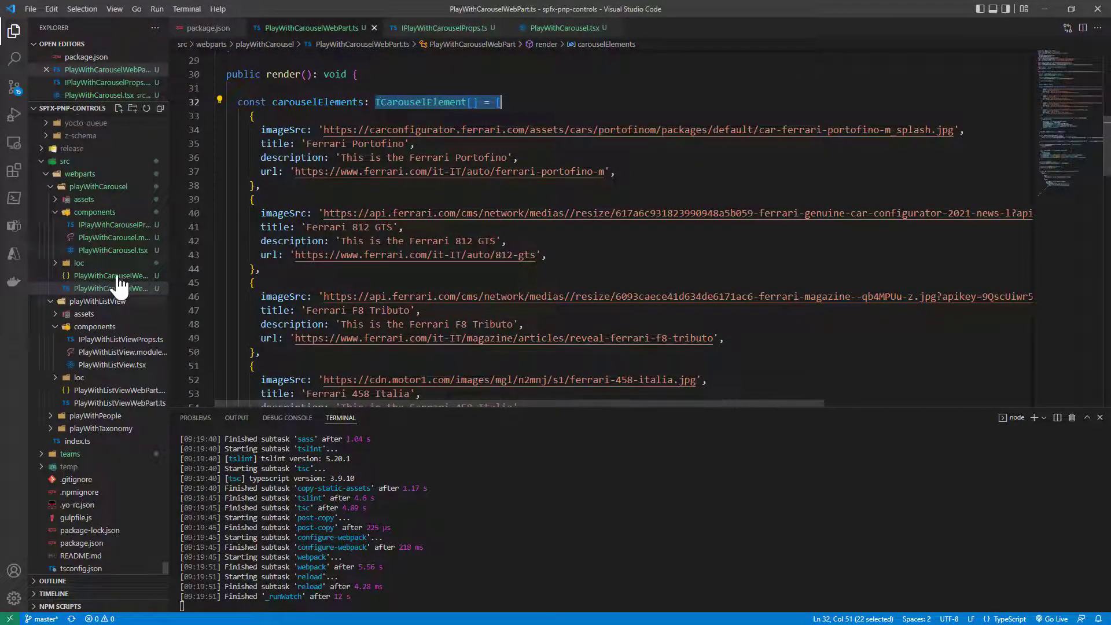
left_click(444, 28)
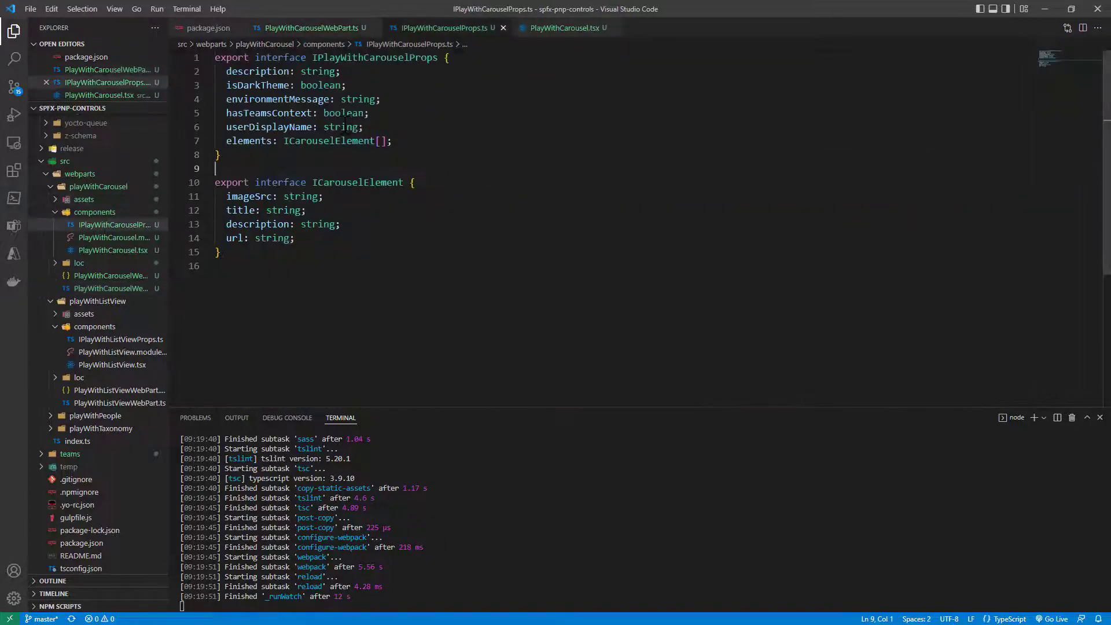
- Highlight the url field of ICarouselElement, then return to PlayWithCarouselWebPart.ts
double_click(247, 195)
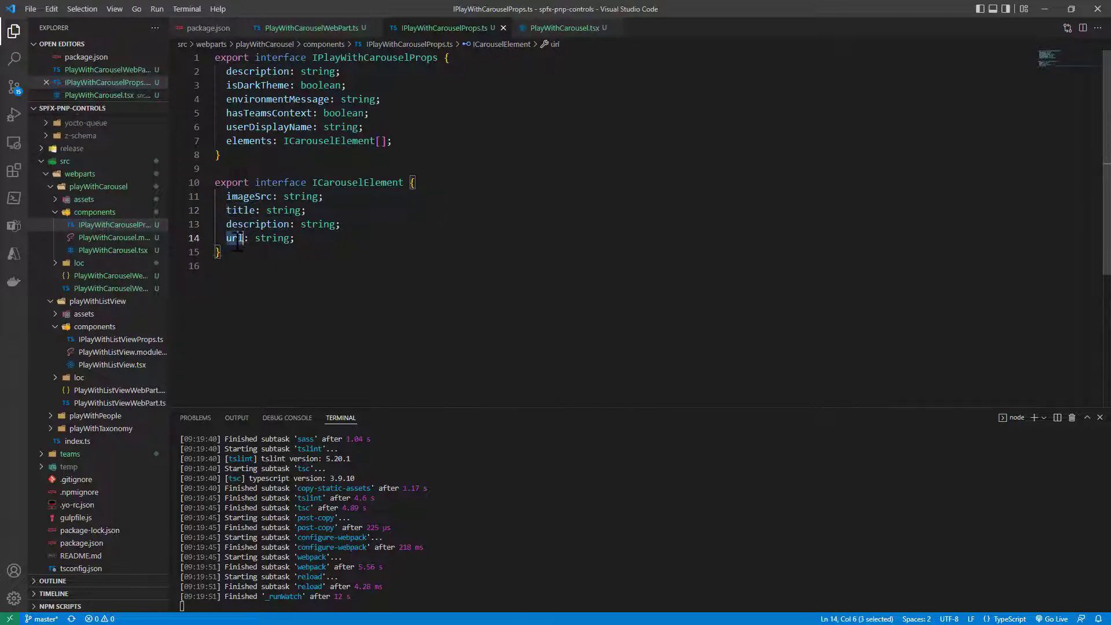
mouse_move(235, 239)
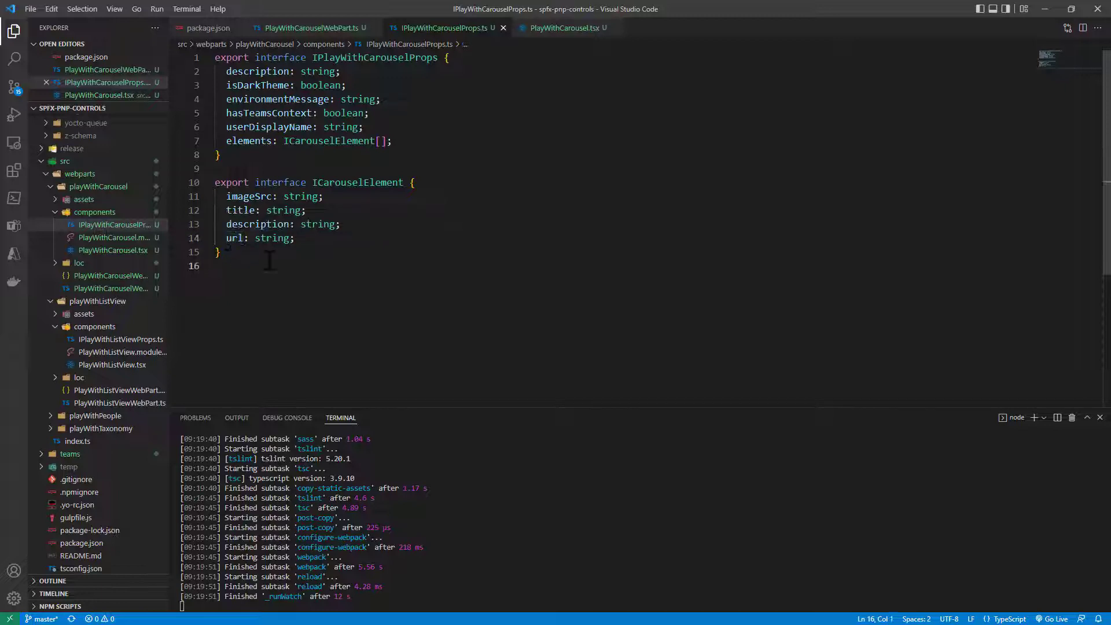
double_click(357, 183)
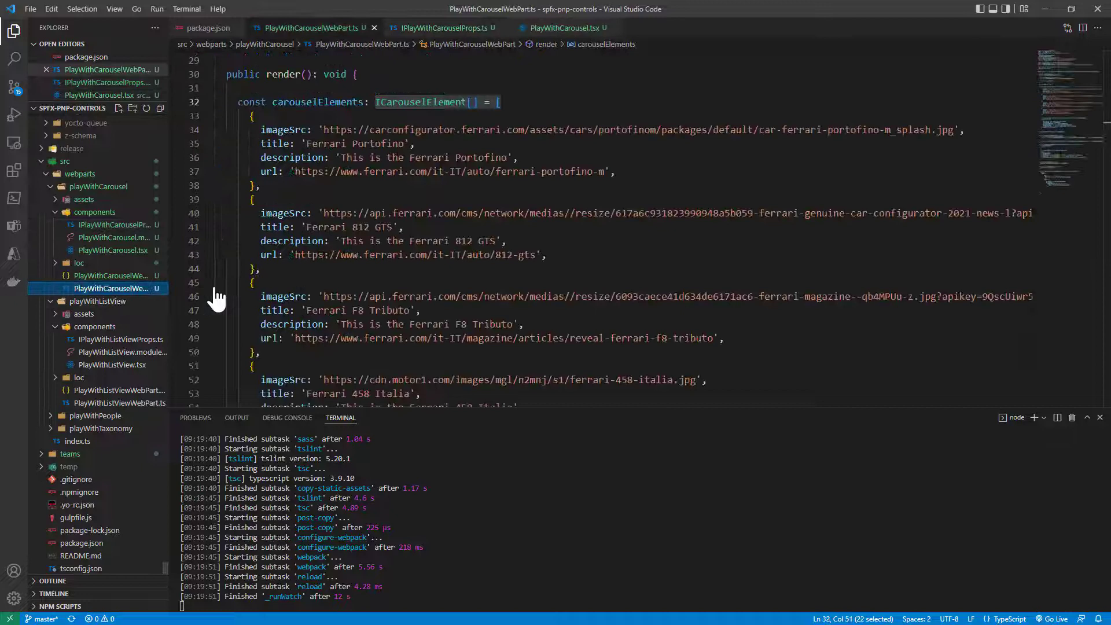
- Locate React.createElement and select carouselElements passed as the elements property
scroll("down", 3)
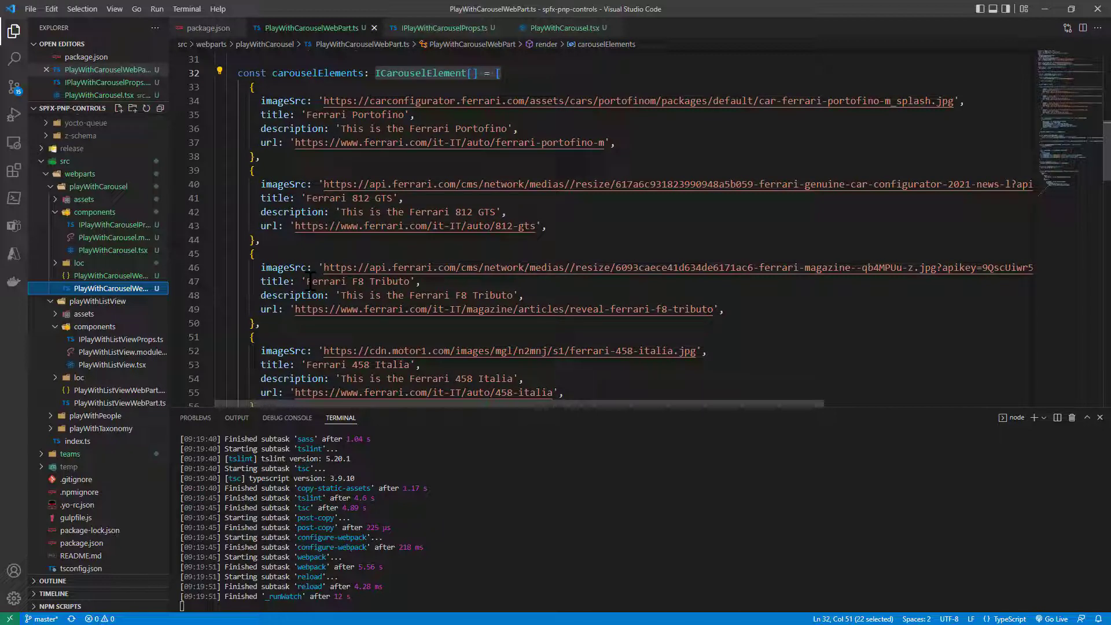
mouse_move(389, 250)
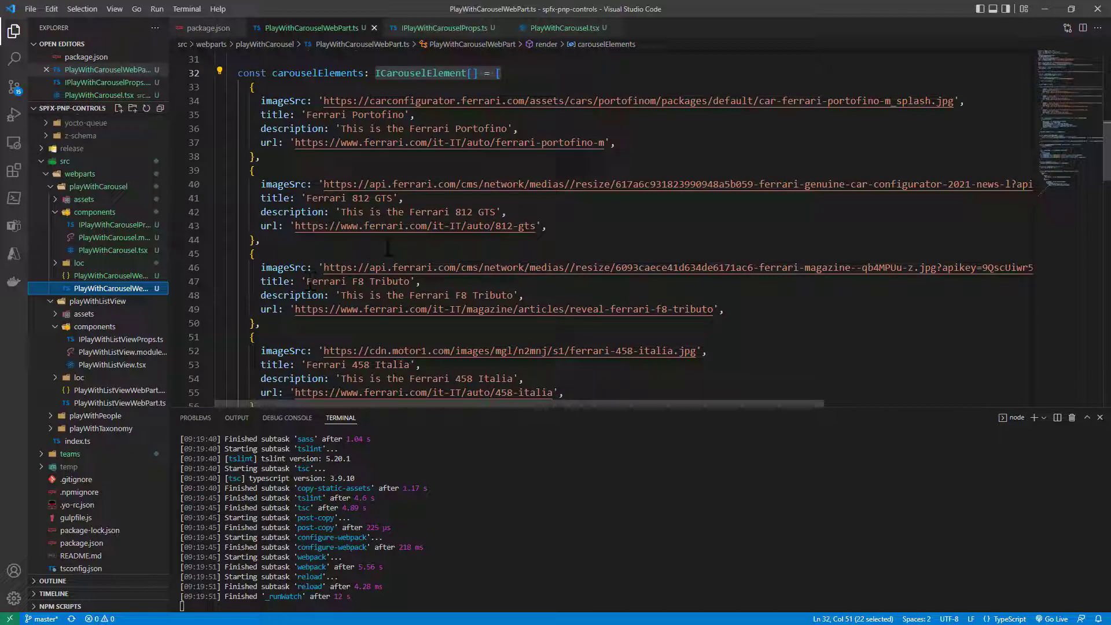
scroll("down", 3)
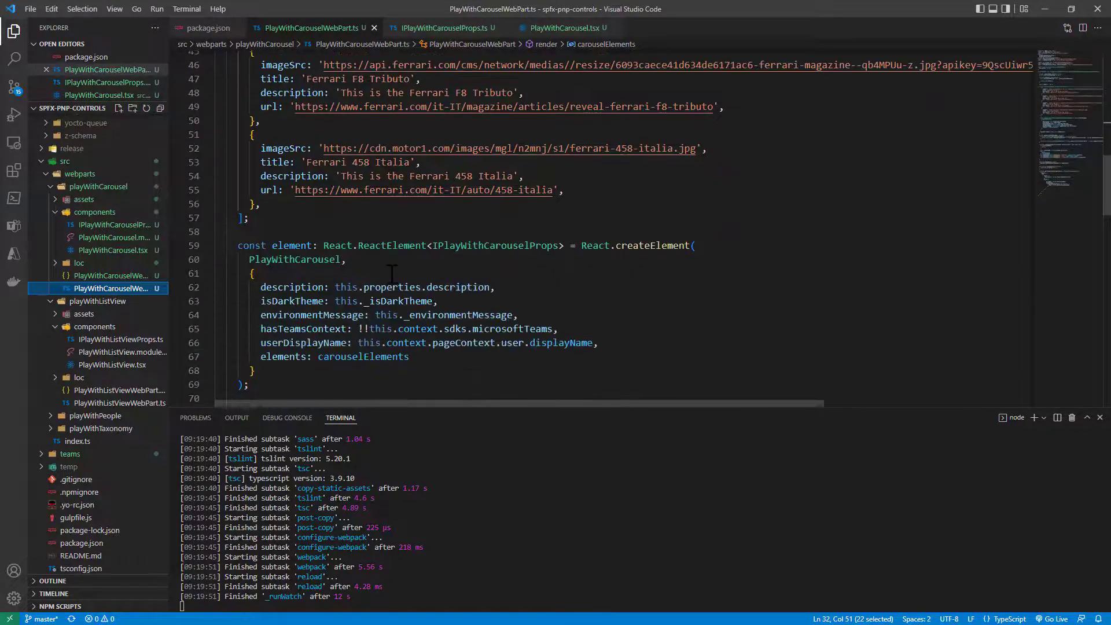
scroll("down", 3)
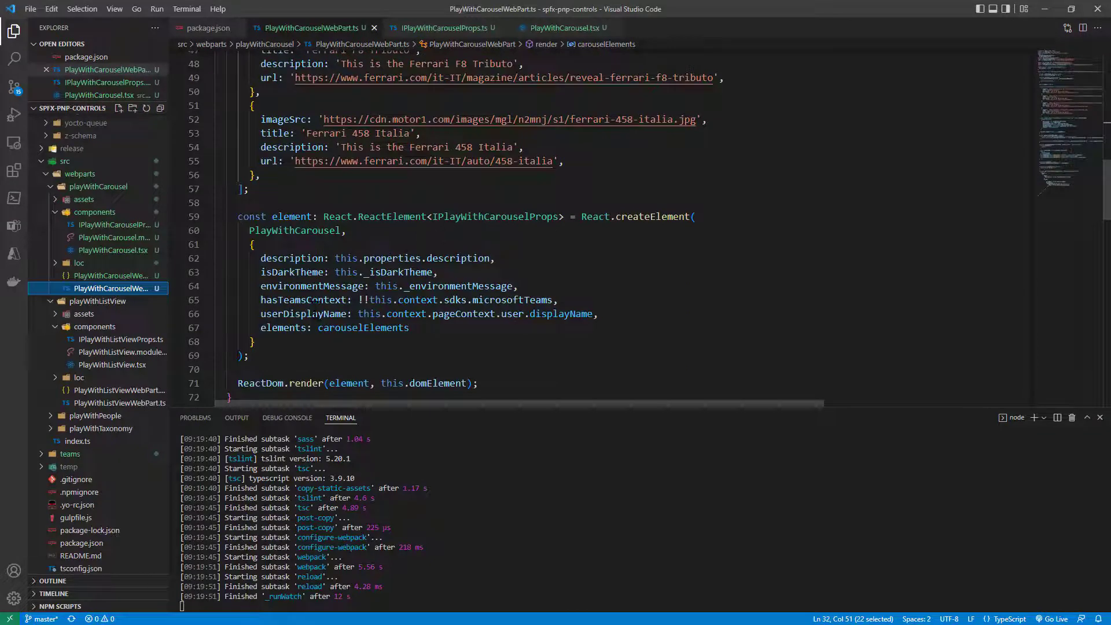
double_click(363, 327)
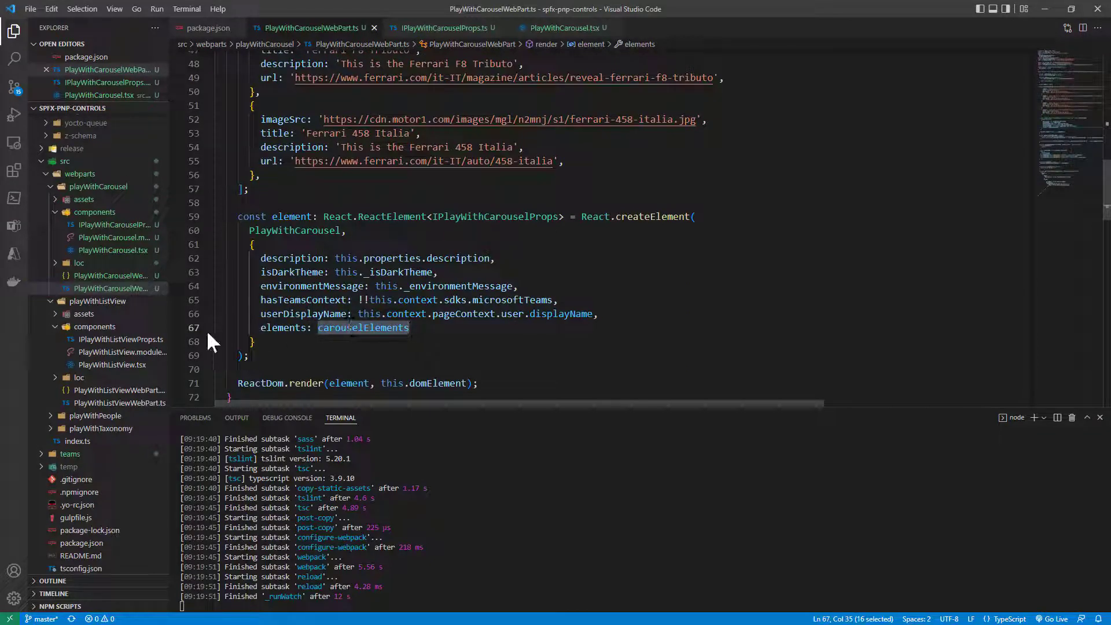
mouse_move(113, 250)
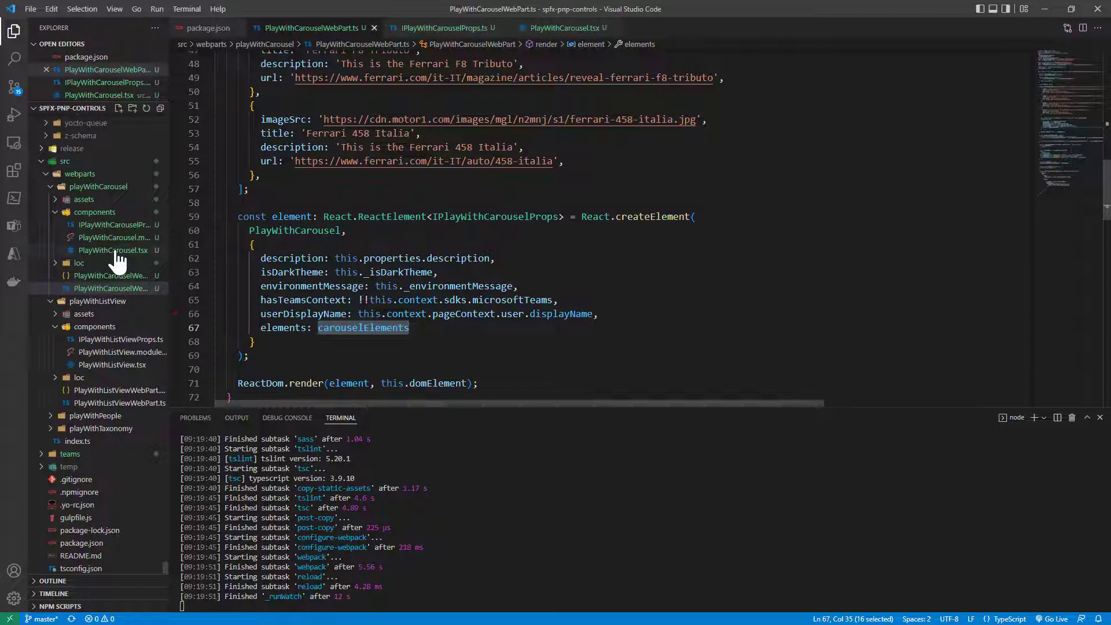
left_click(110, 289)
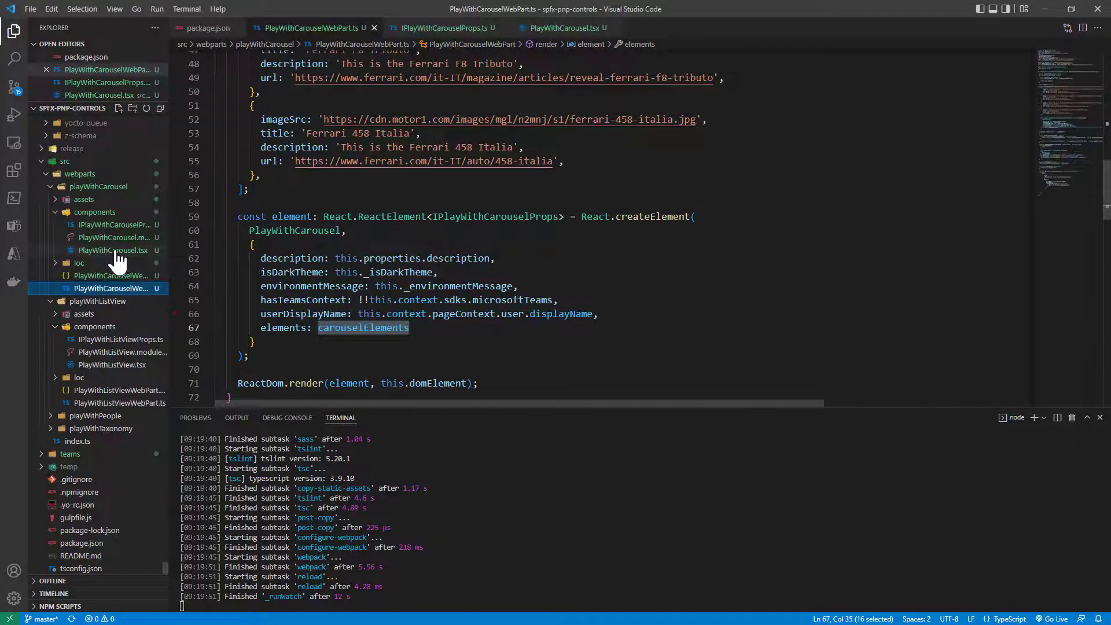
left_click(113, 250)
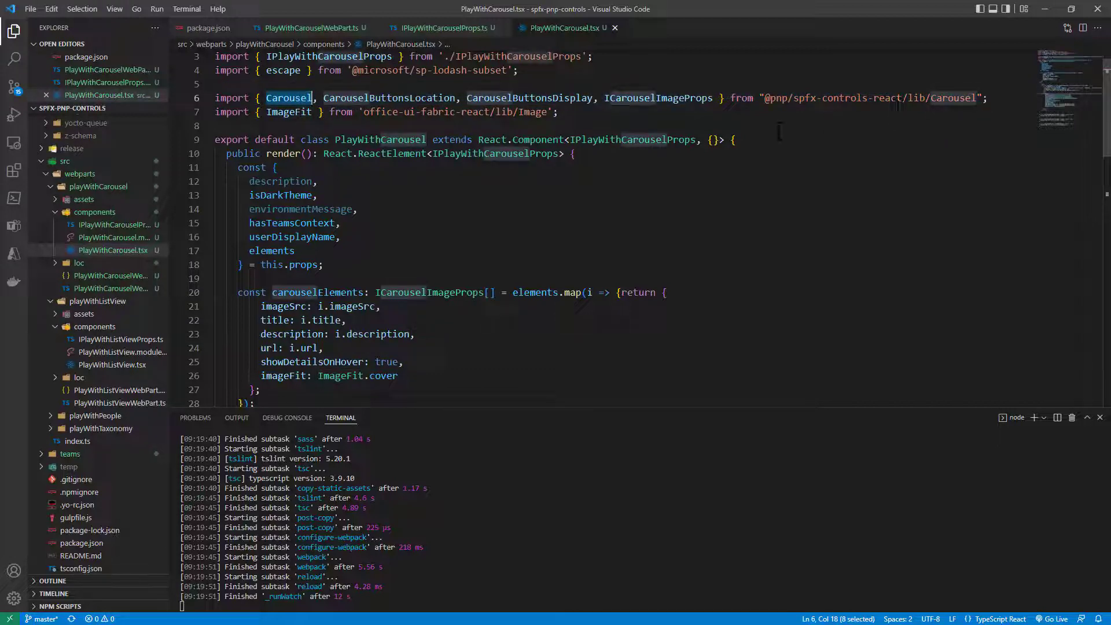
double_click(389, 97)
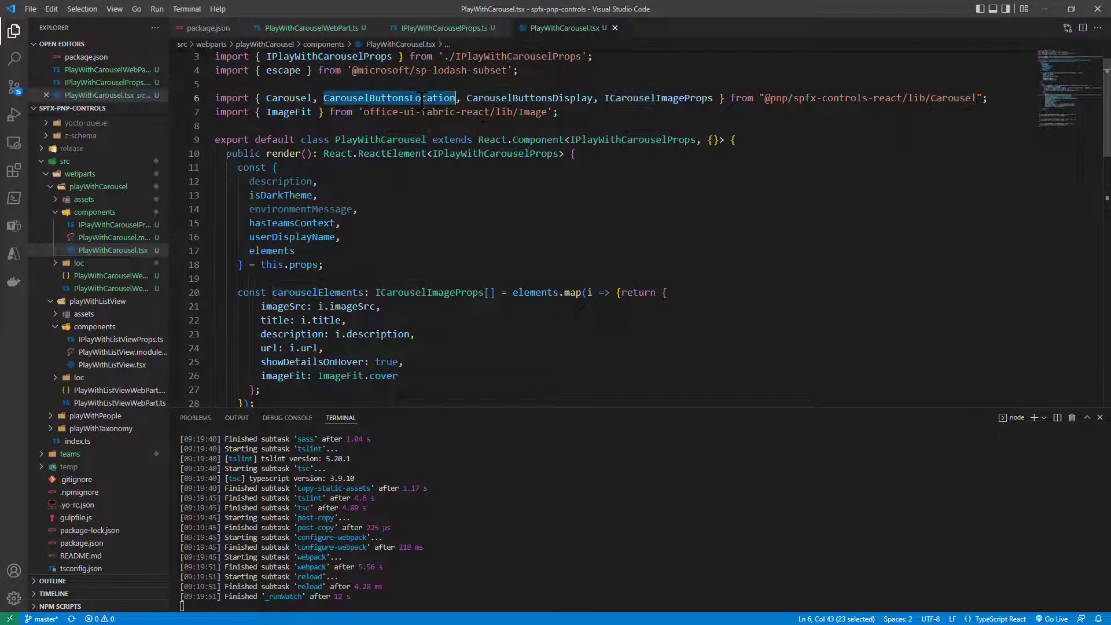
mouse_move(659, 97)
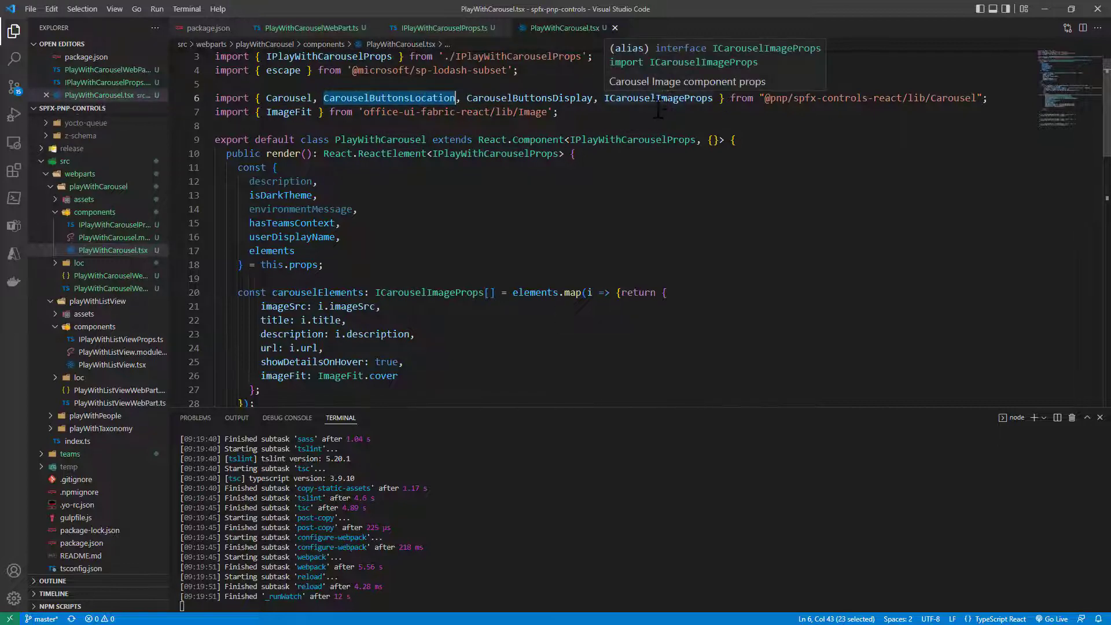
mouse_move(645, 119)
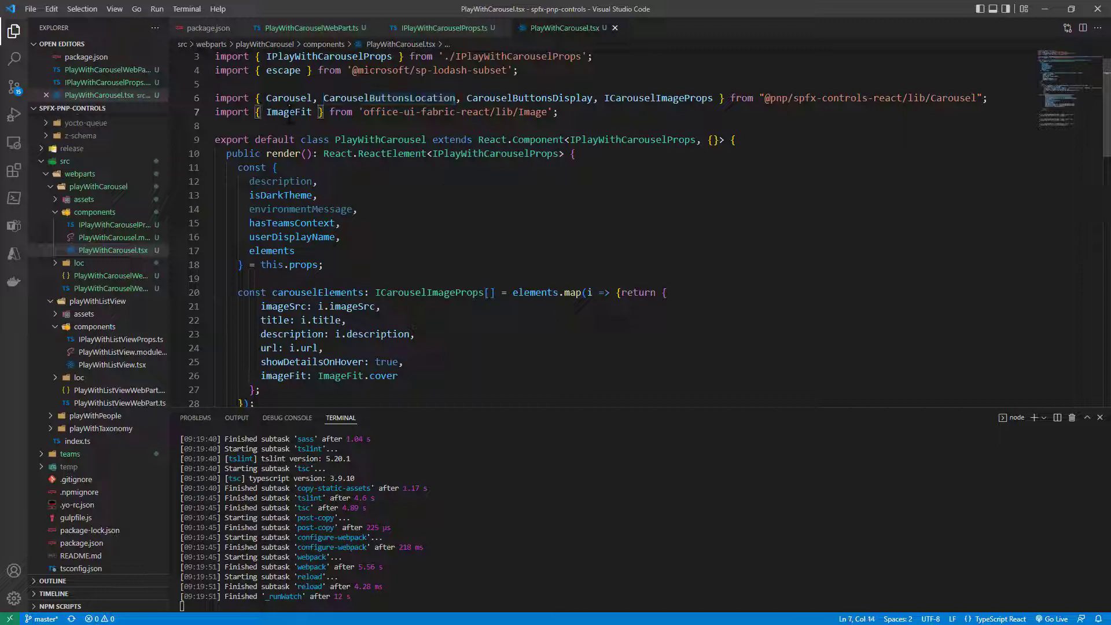
double_click(288, 111)
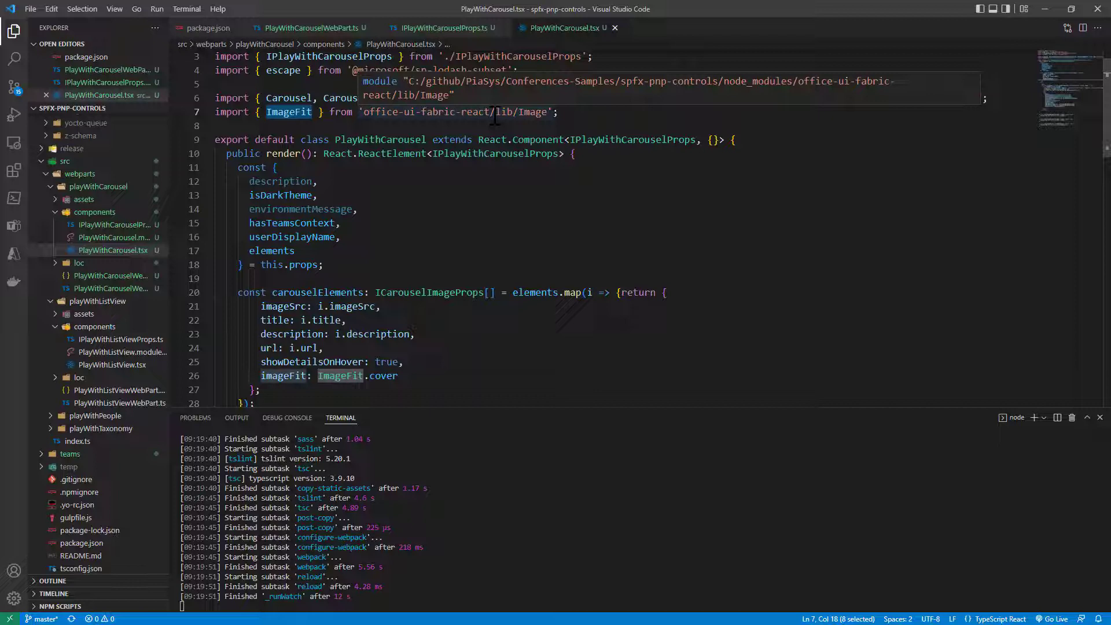
mouse_move(478, 229)
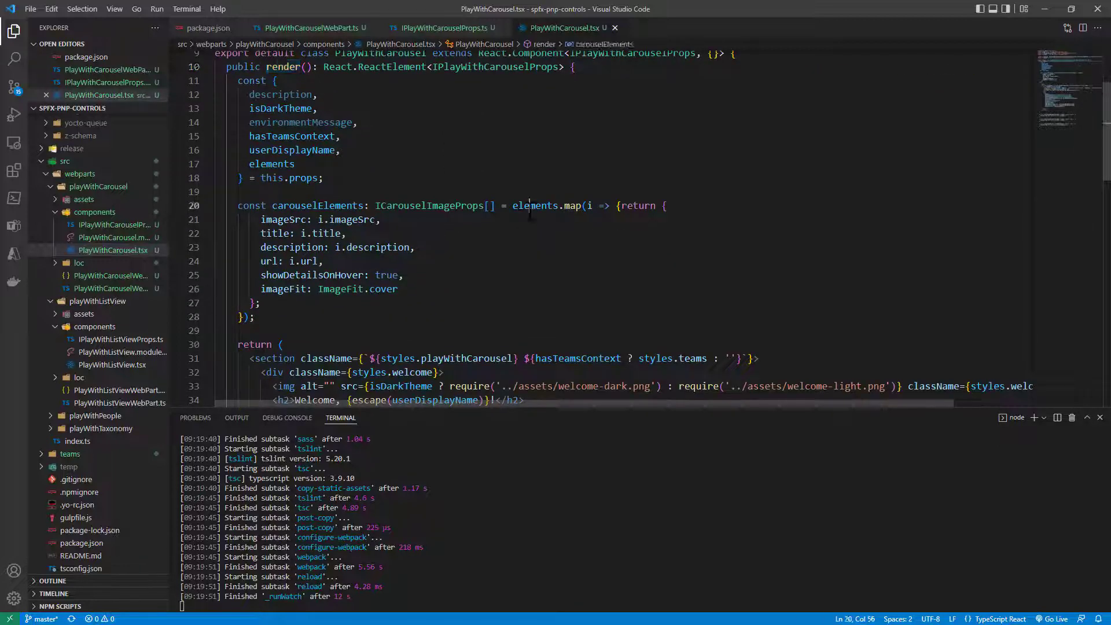
double_click(535, 206)
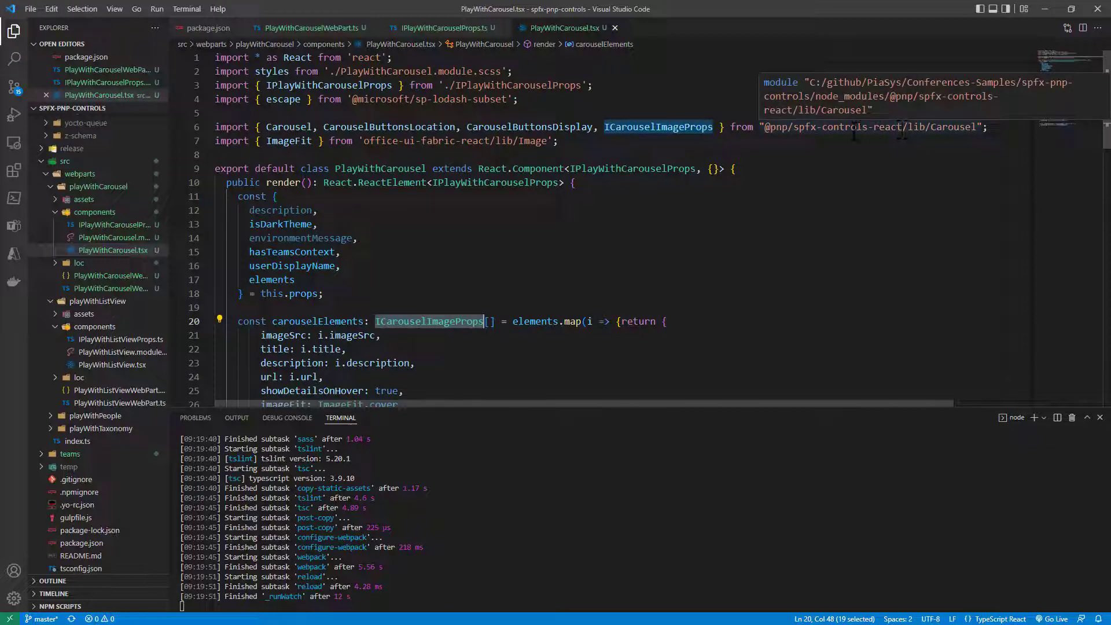
mouse_move(669, 130)
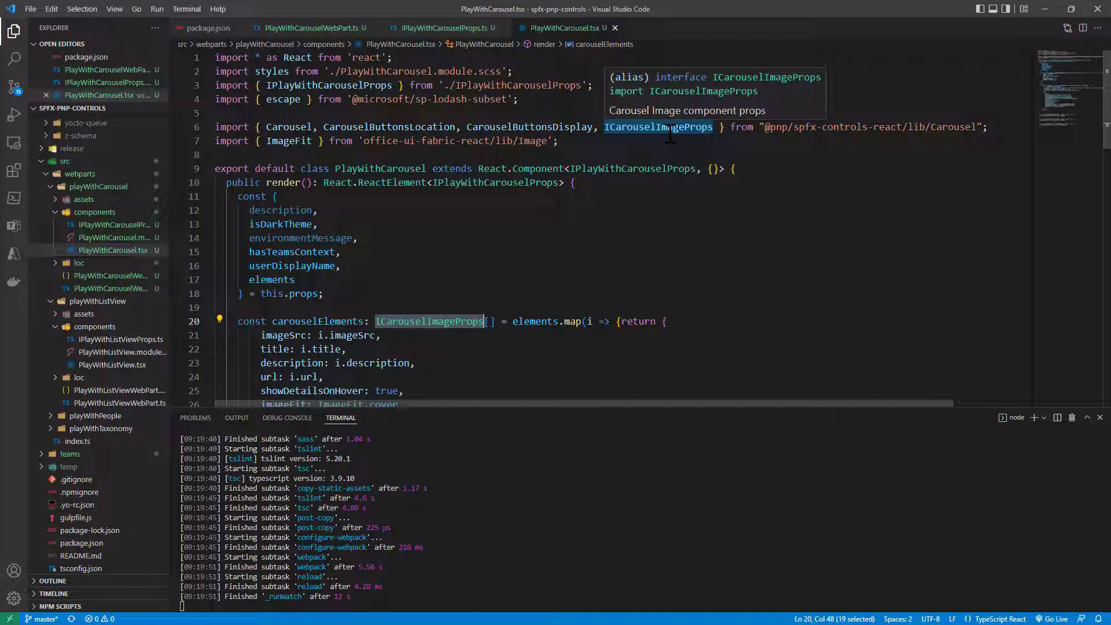
scroll("down", 3)
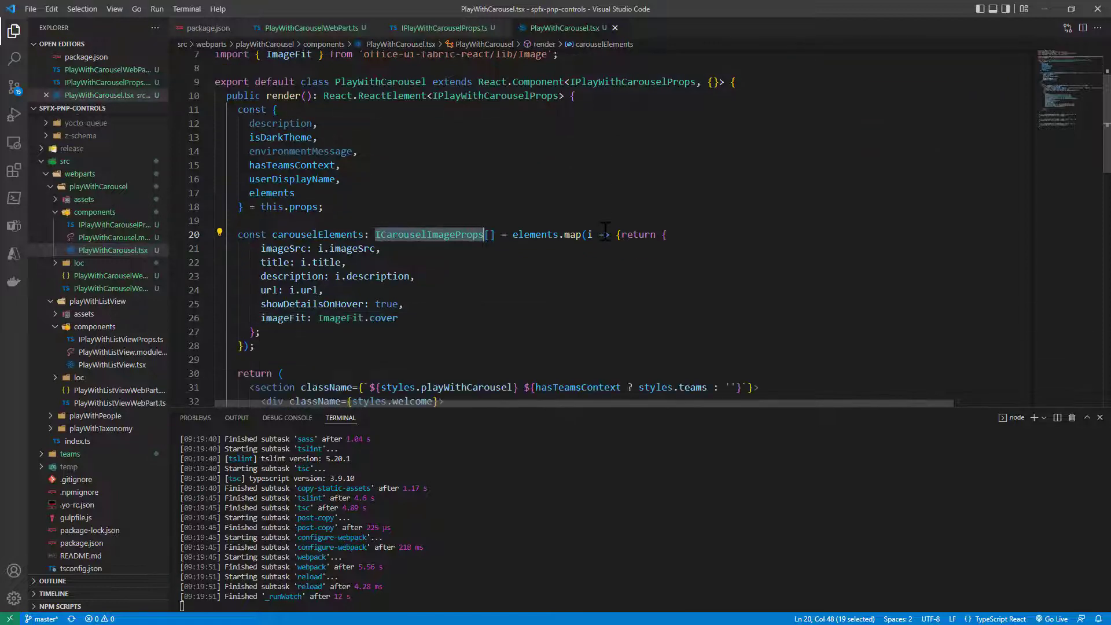
mouse_move(428, 234)
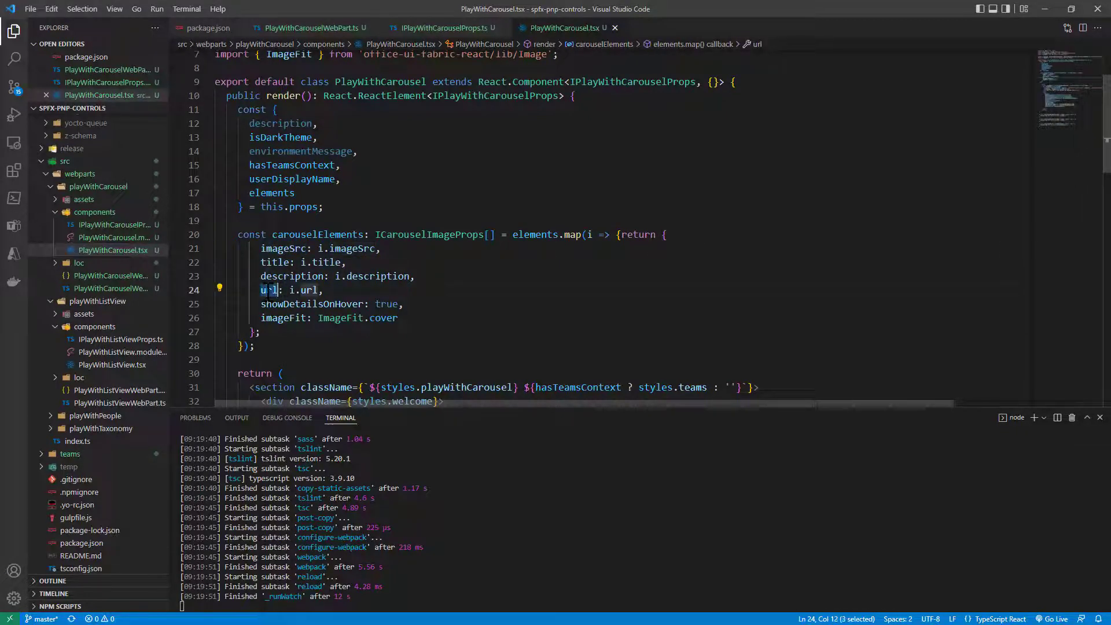
double_click(311, 304)
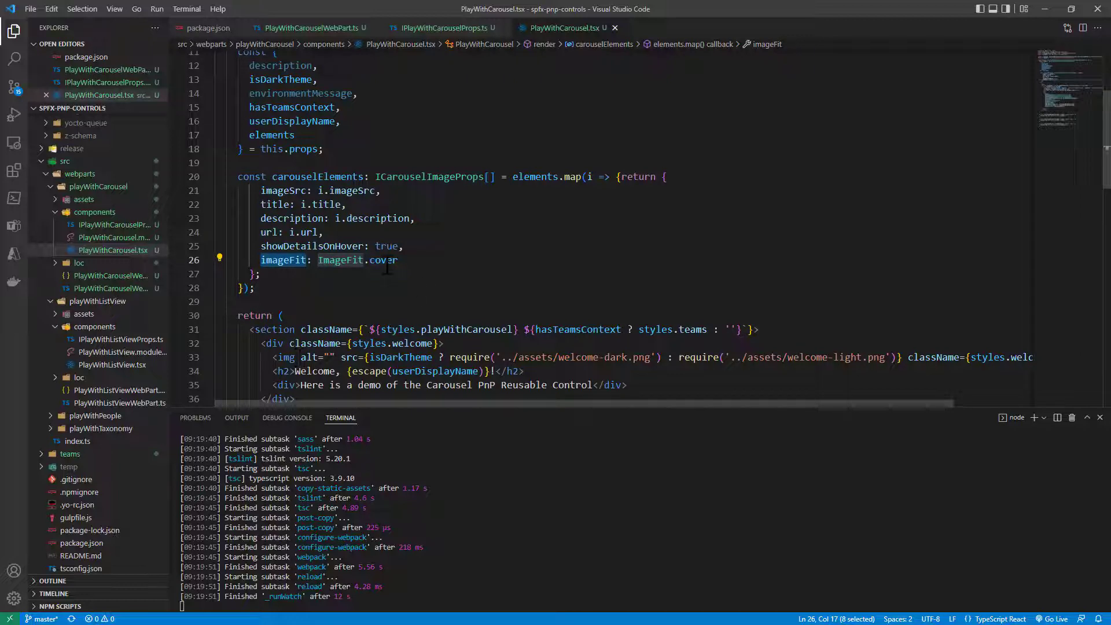
mouse_move(382, 260)
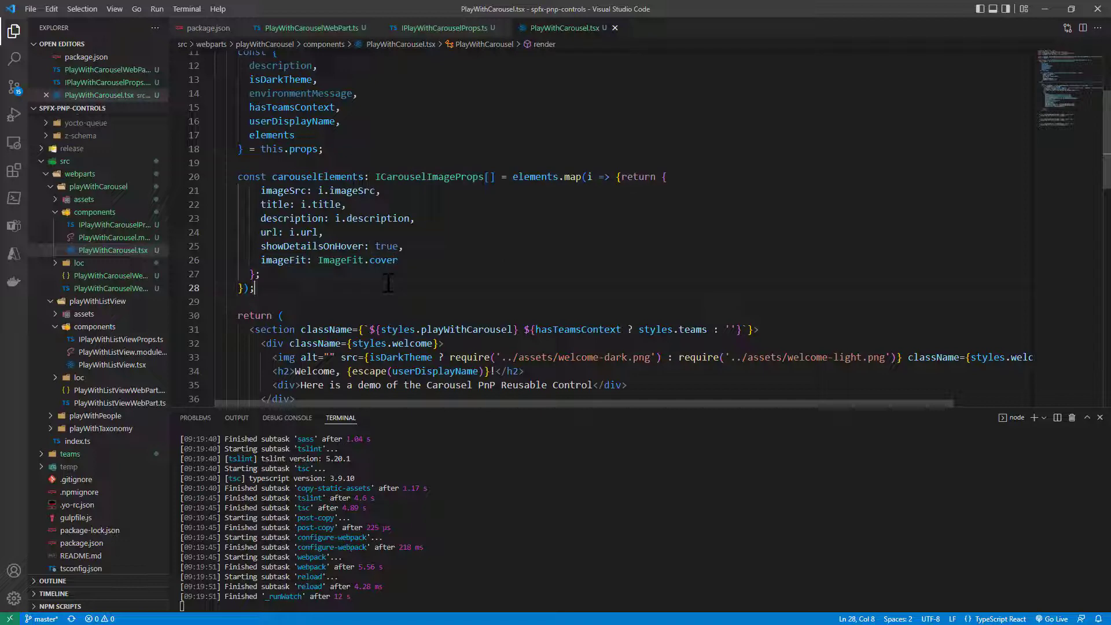
scroll("down", 3)
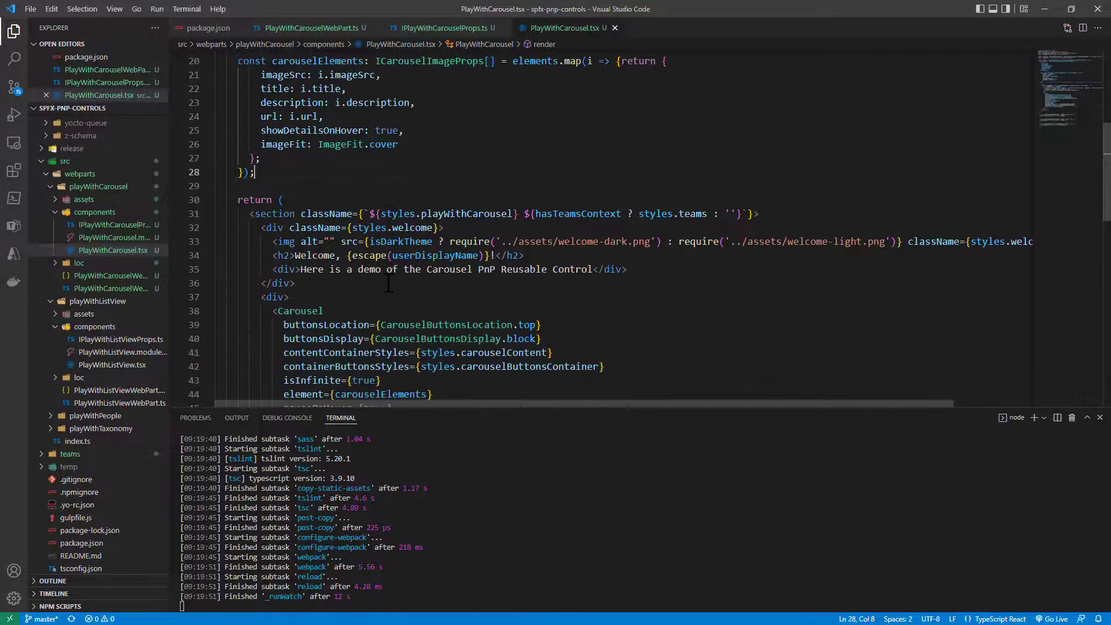
scroll("down", 3)
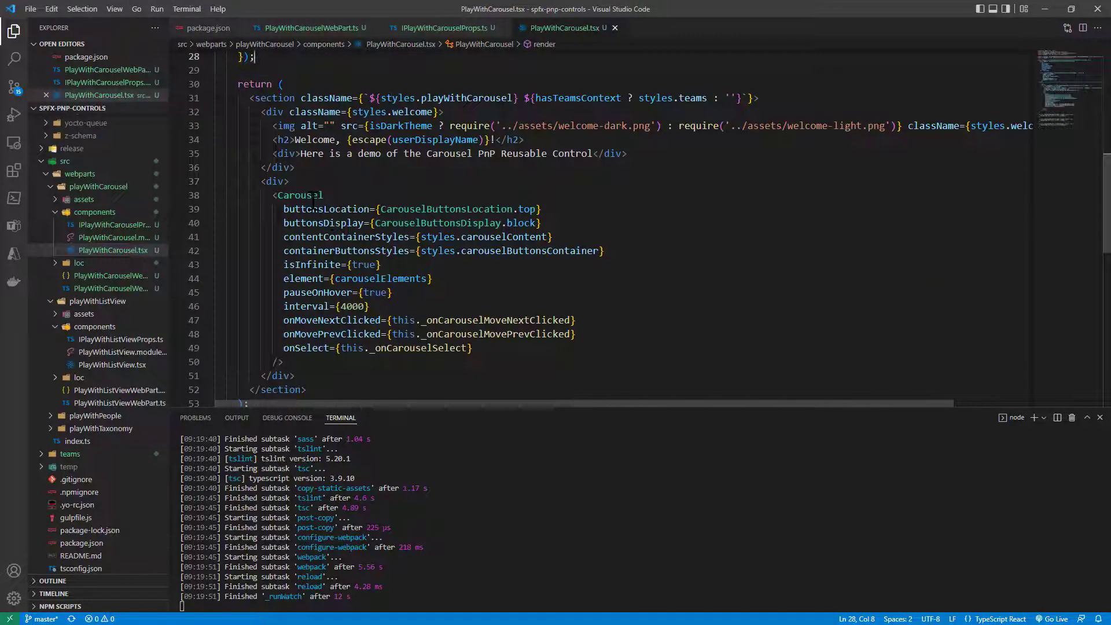
double_click(297, 195)
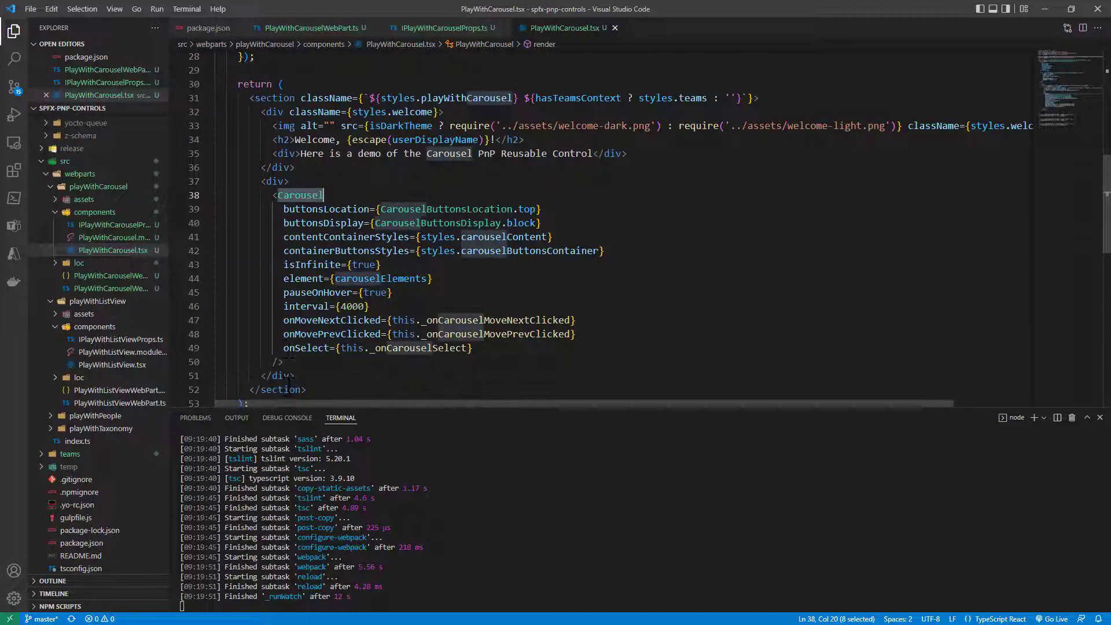
mouse_move(280, 389)
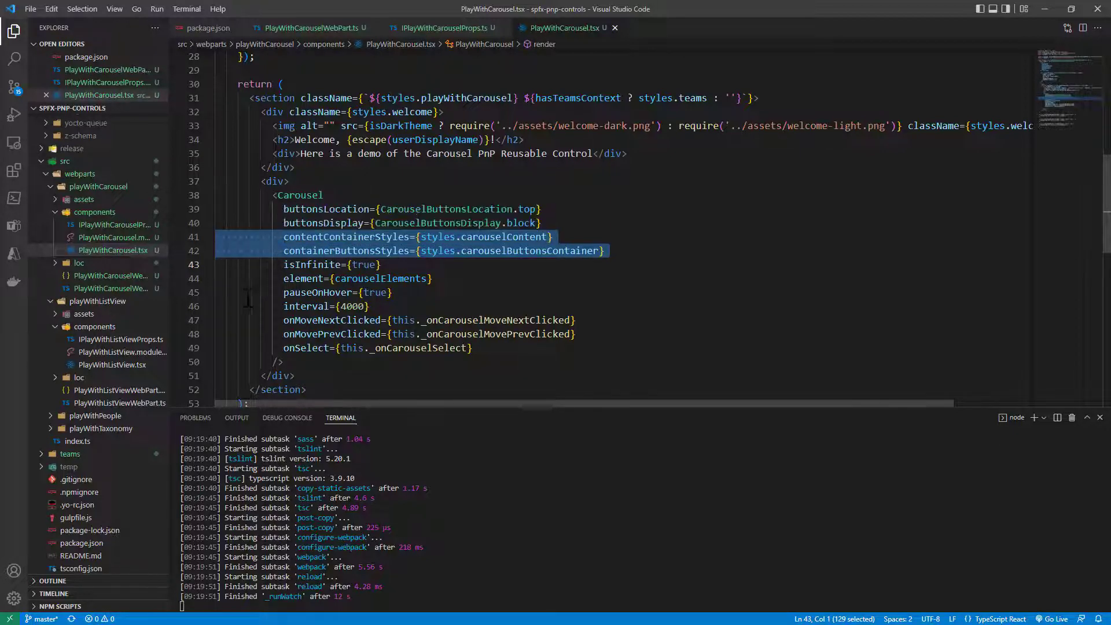
- Show PlayWithCarousel.module.scss and highlight the .playWithCarousel and .carouselContent style classes
left_click(113, 238)
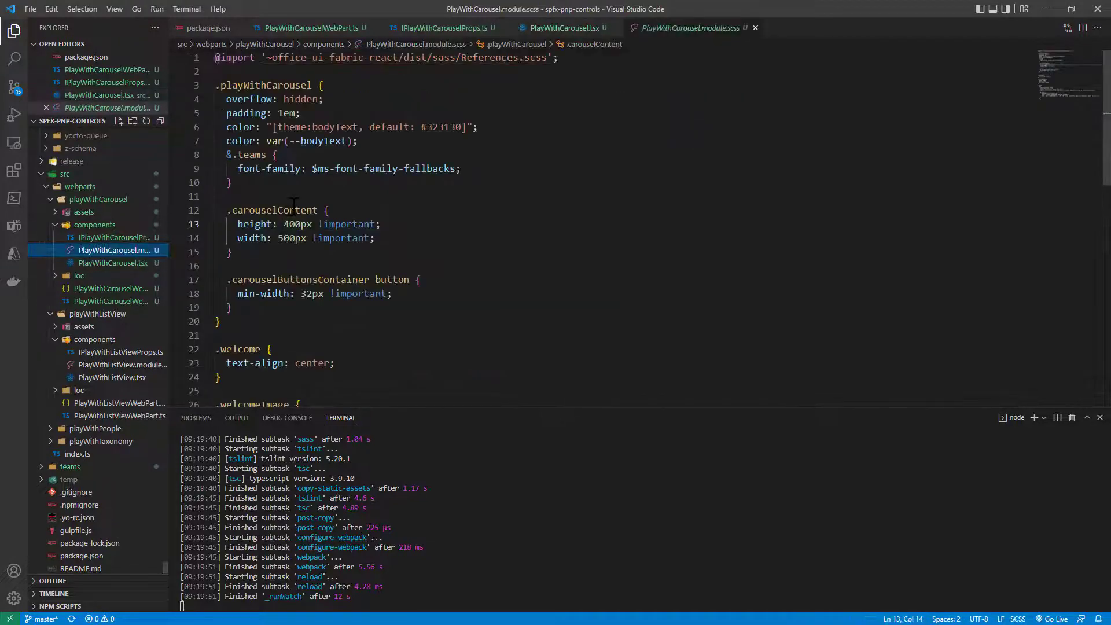
mouse_move(730, 36)
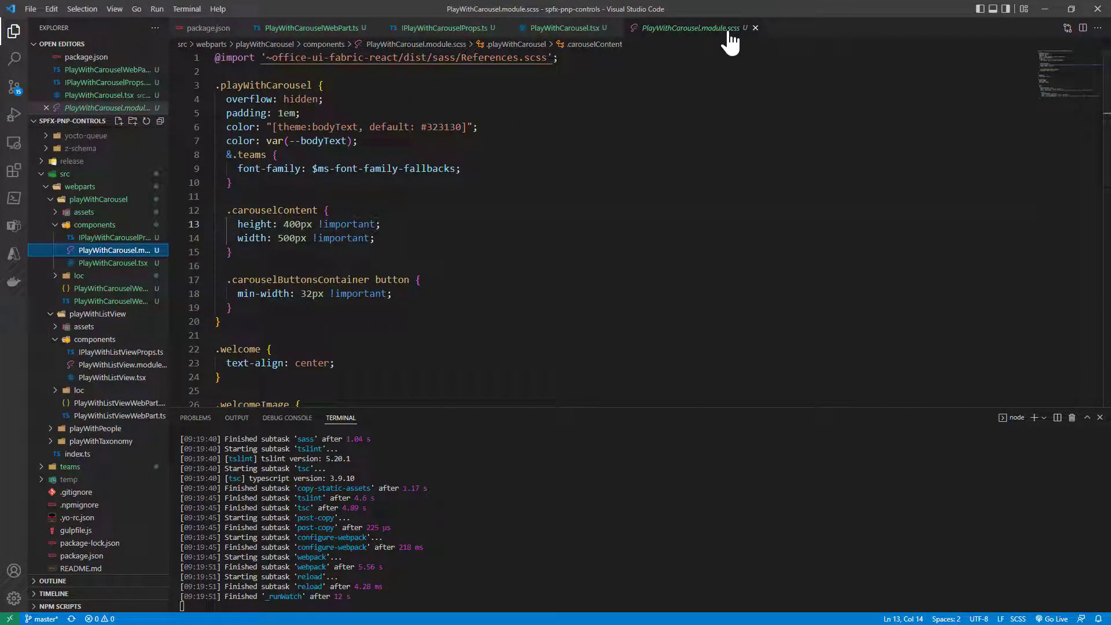
double_click(264, 86)
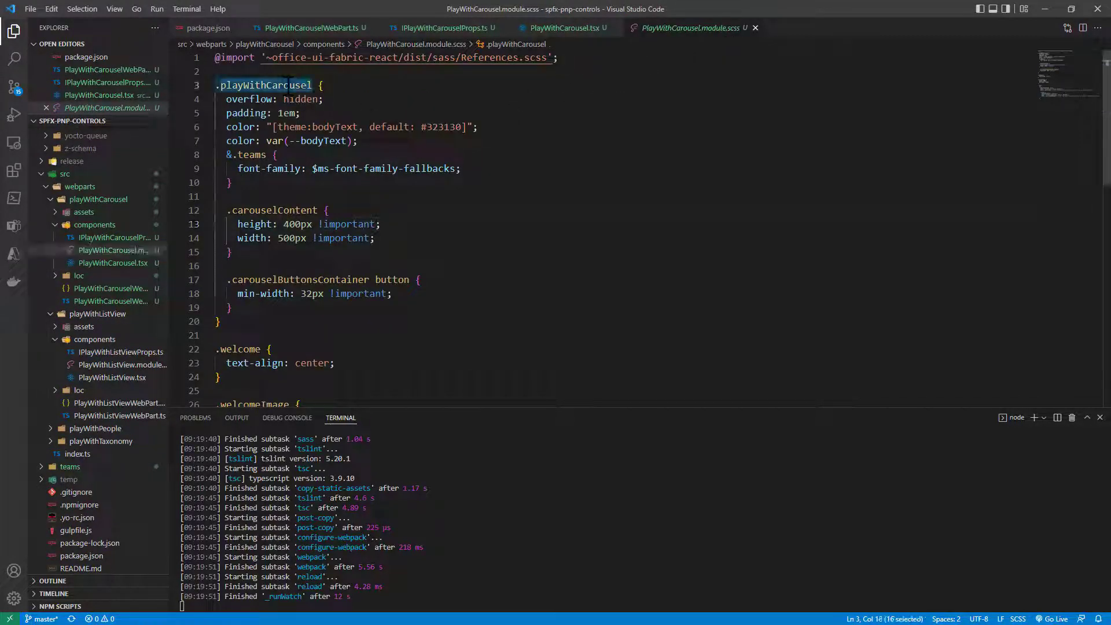
double_click(287, 85)
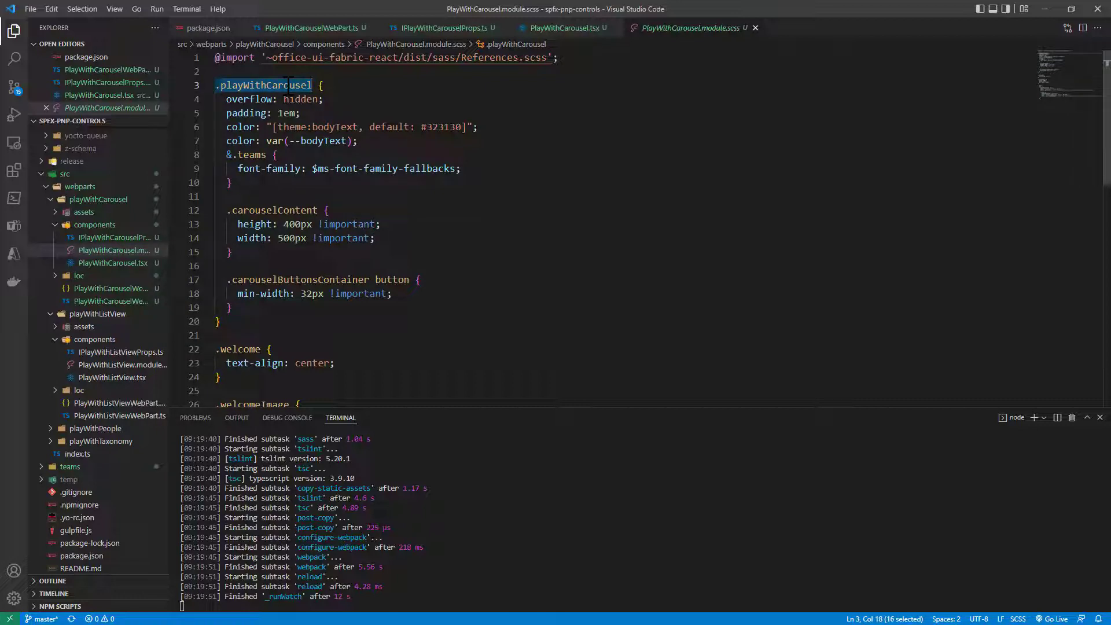
double_click(273, 210)
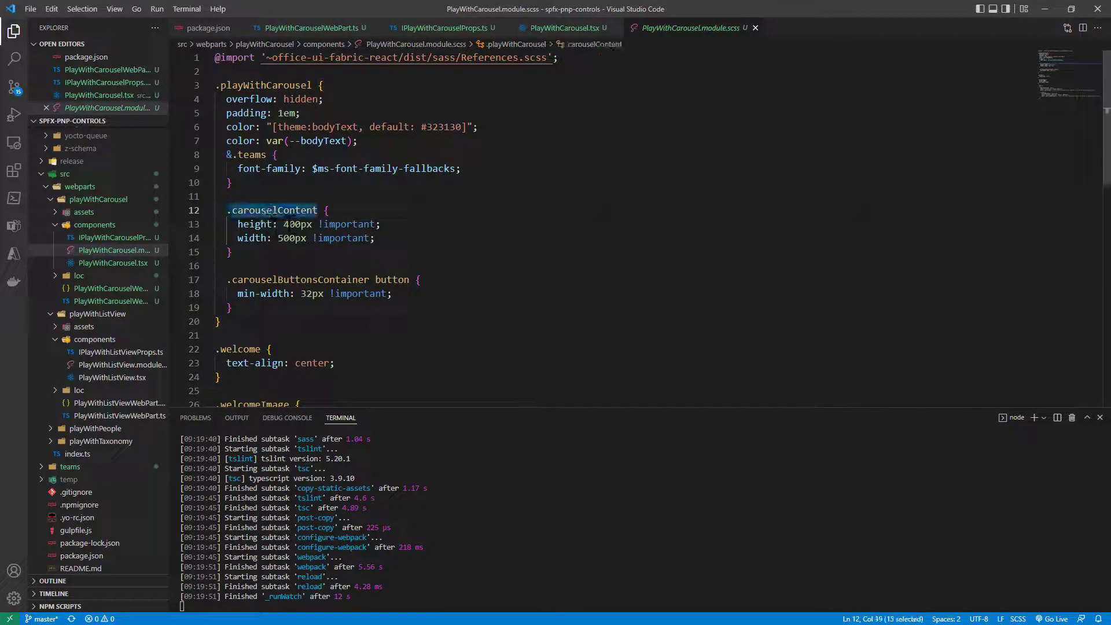
double_click(295, 225)
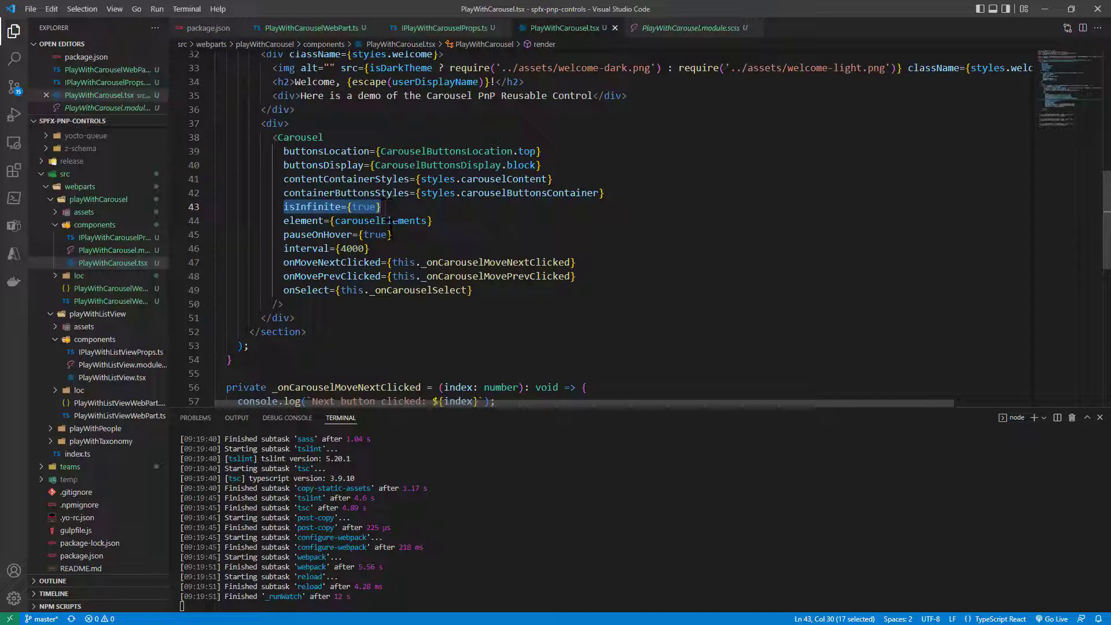
mouse_move(306, 220)
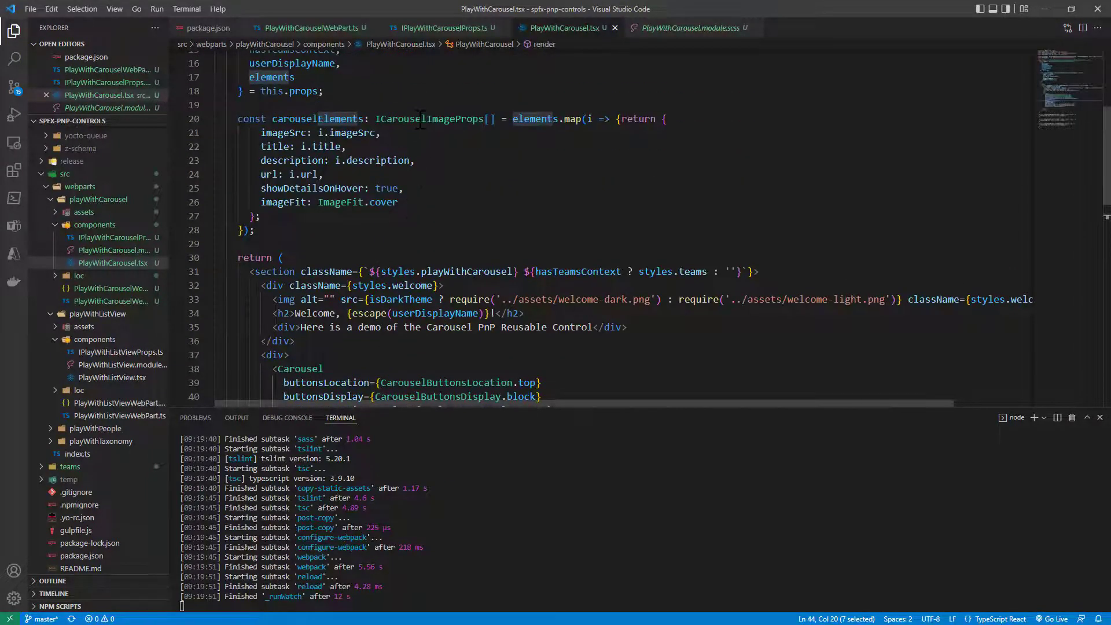
scroll("down", 3)
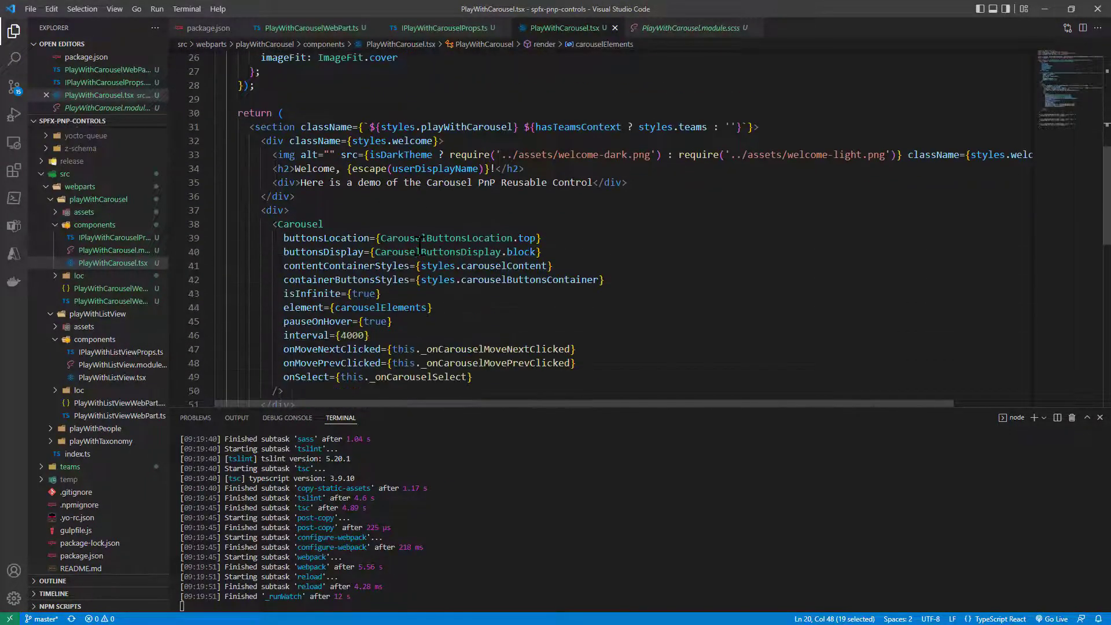
double_click(303, 308)
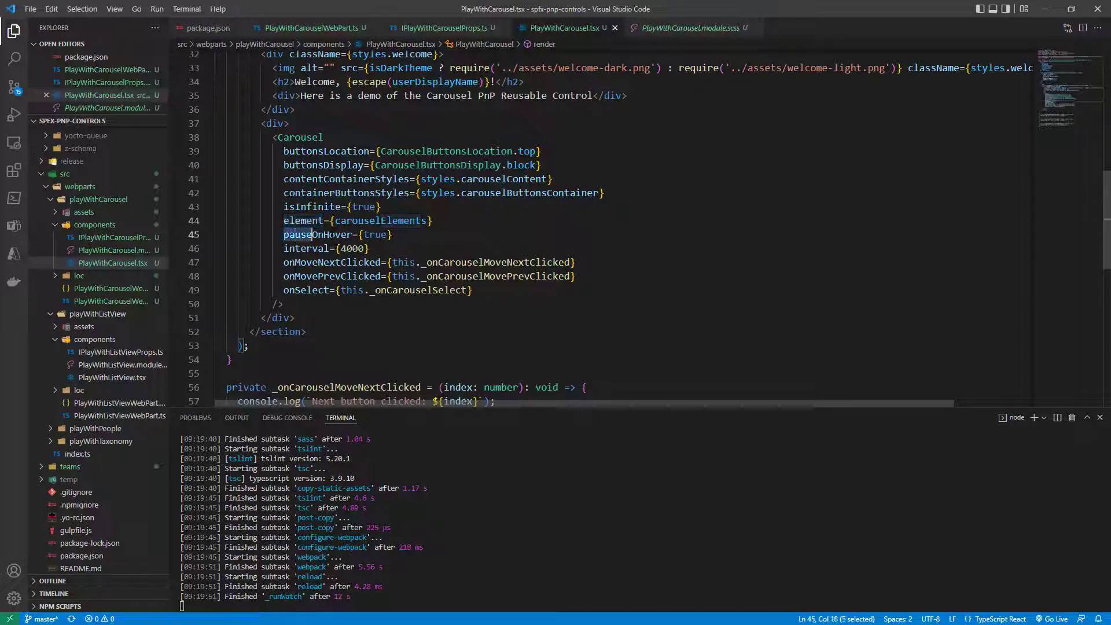
left_click_drag(284, 235, 393, 235)
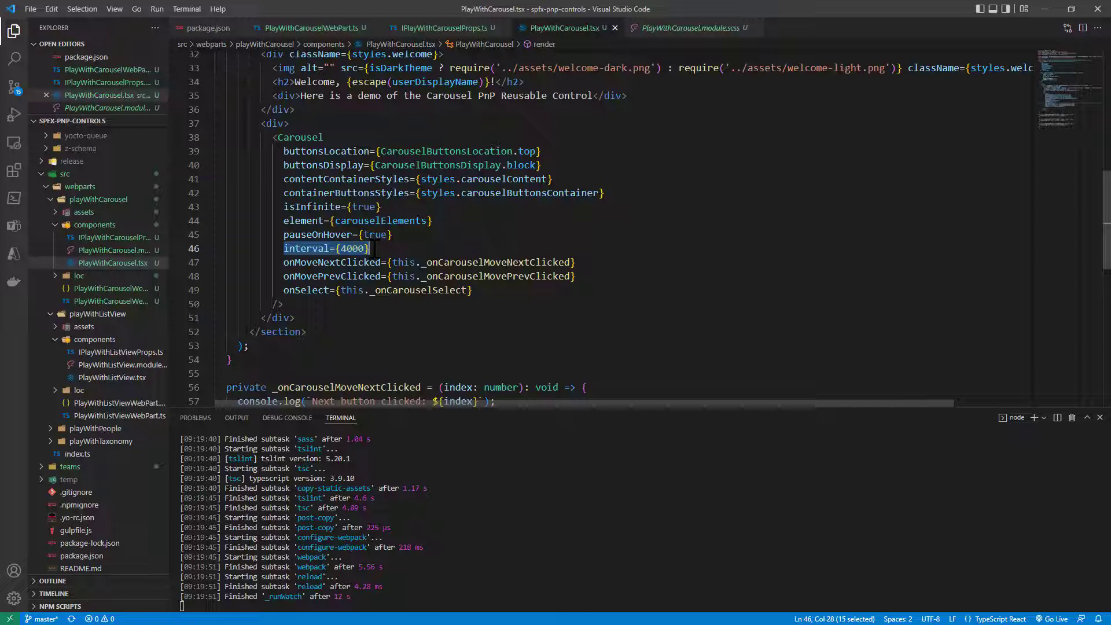
left_click(353, 262)
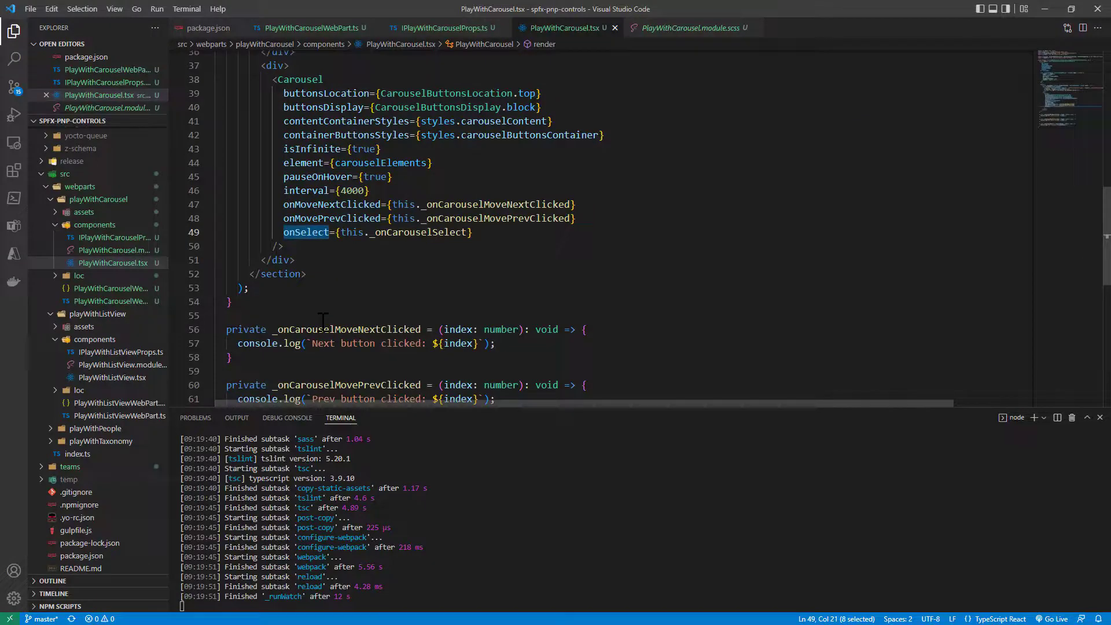
scroll("down", 3)
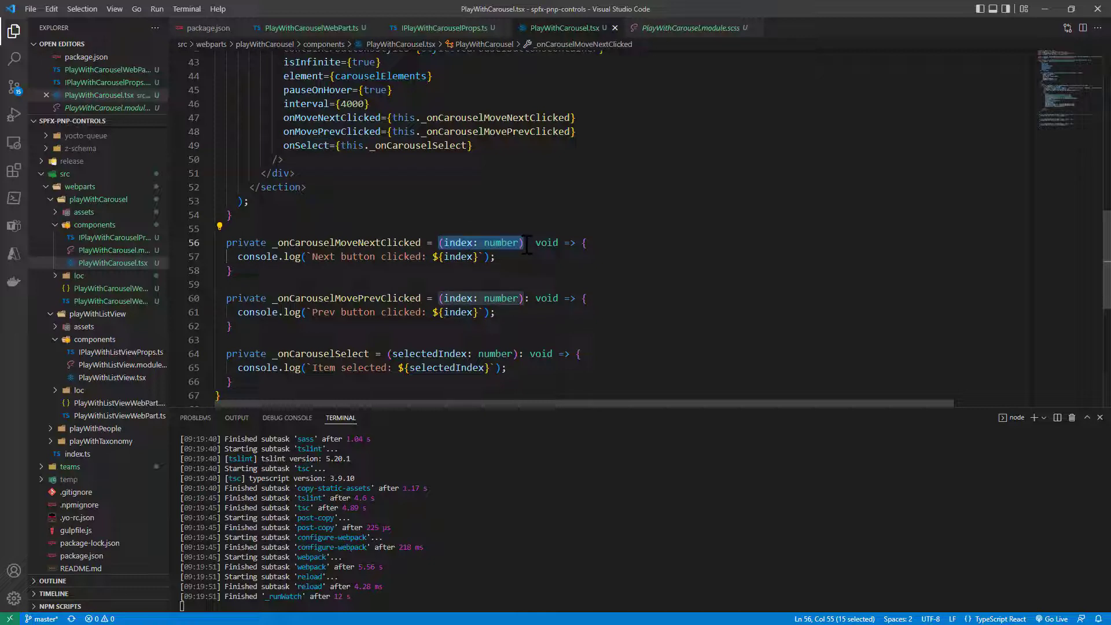
mouse_move(501, 243)
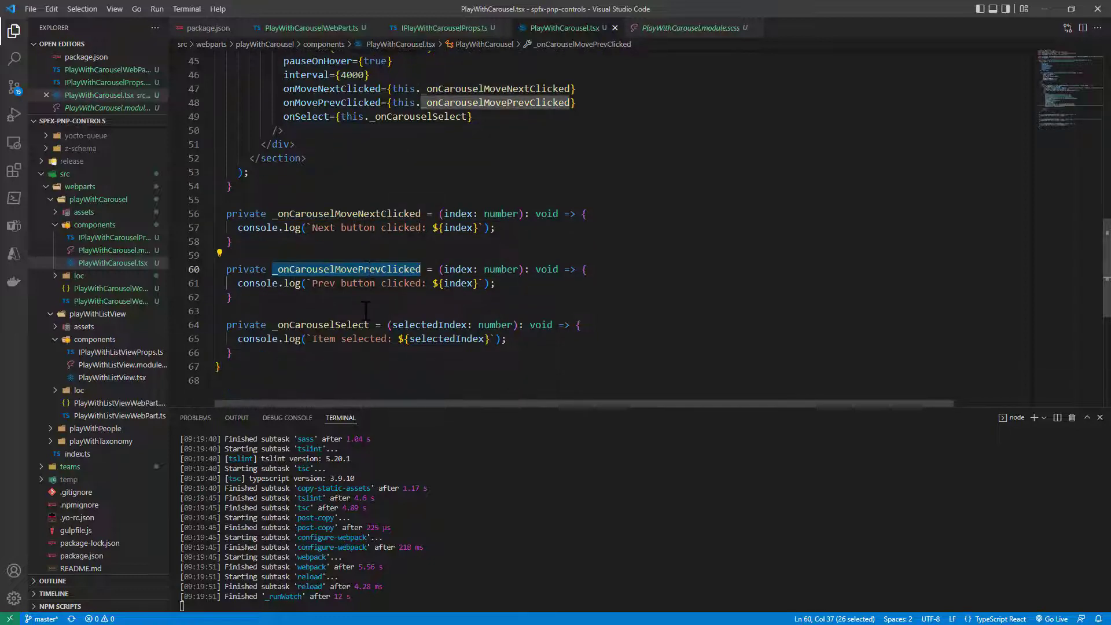
double_click(351, 324)
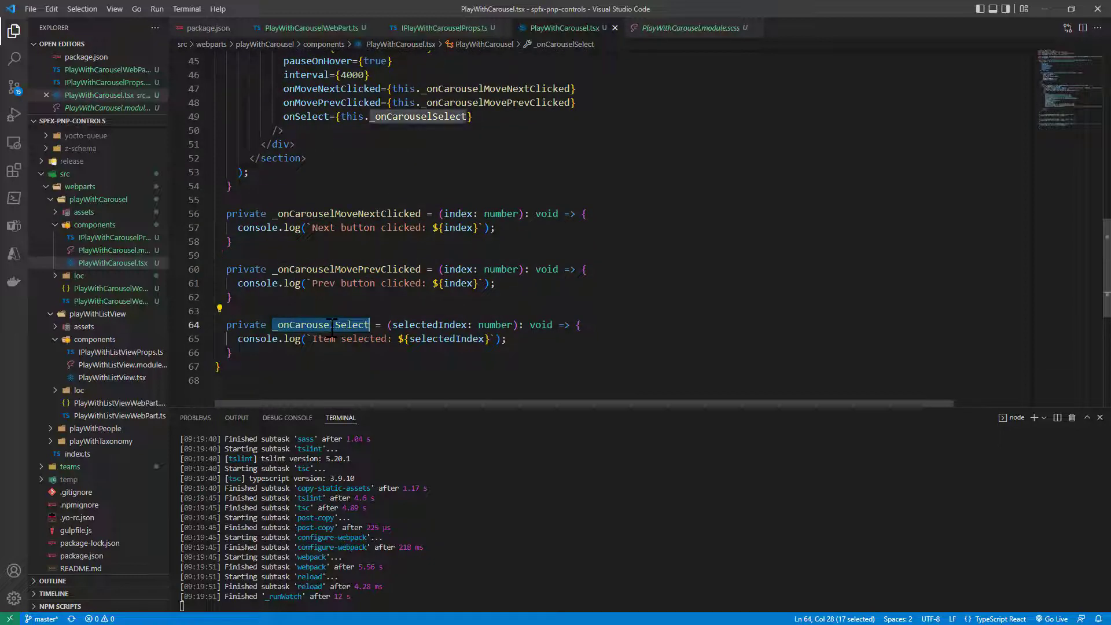